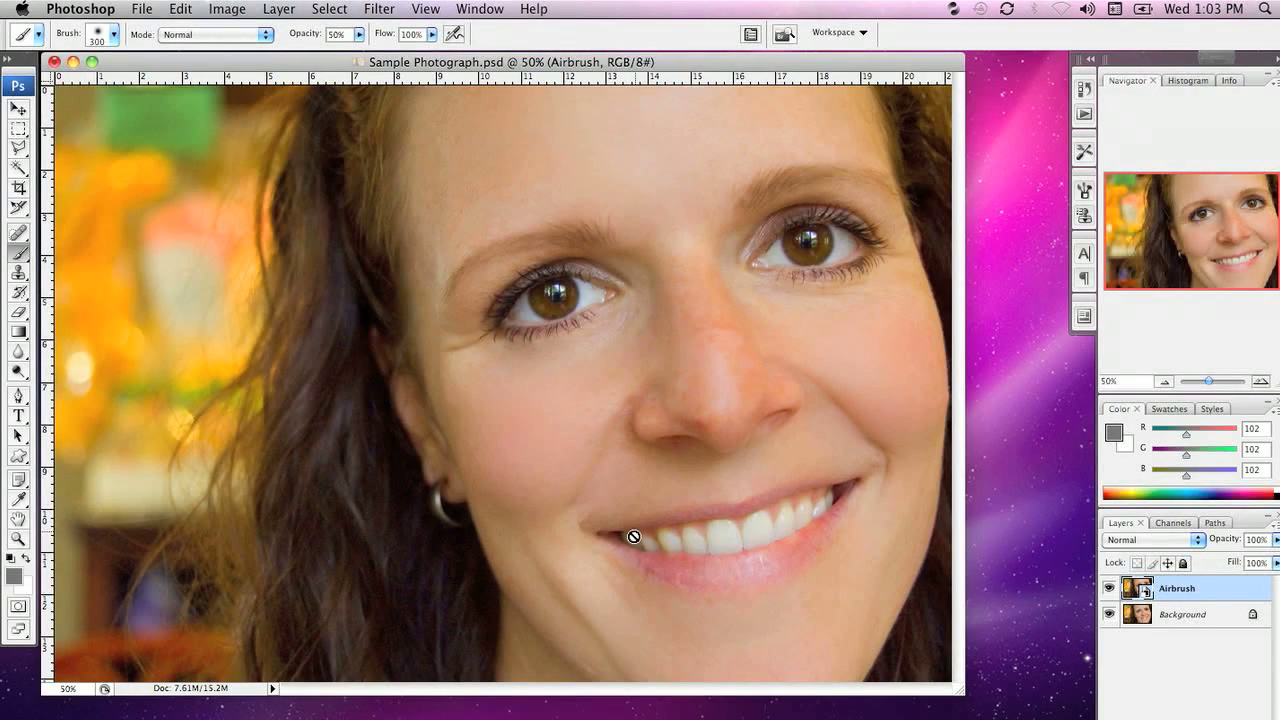
mouse_move(752, 310)
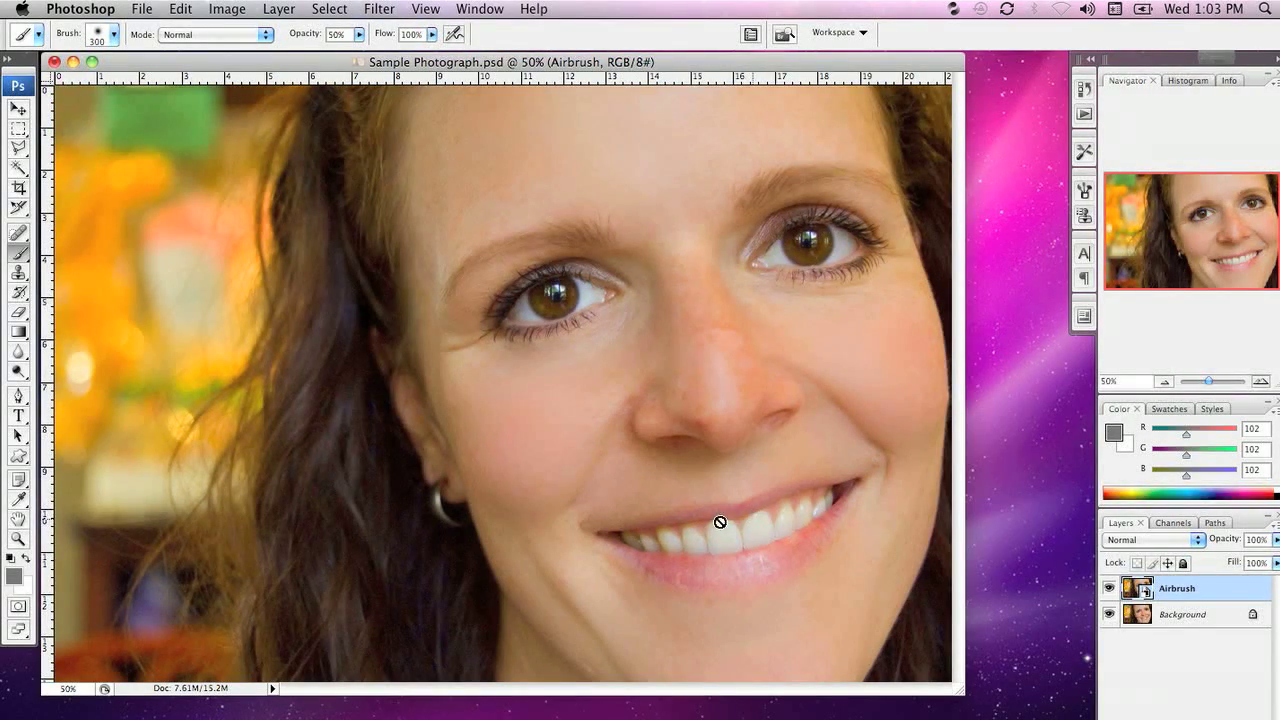
- Open the Layer menu to reach New Adjustment Layer > Hue/Saturation
click(278, 9)
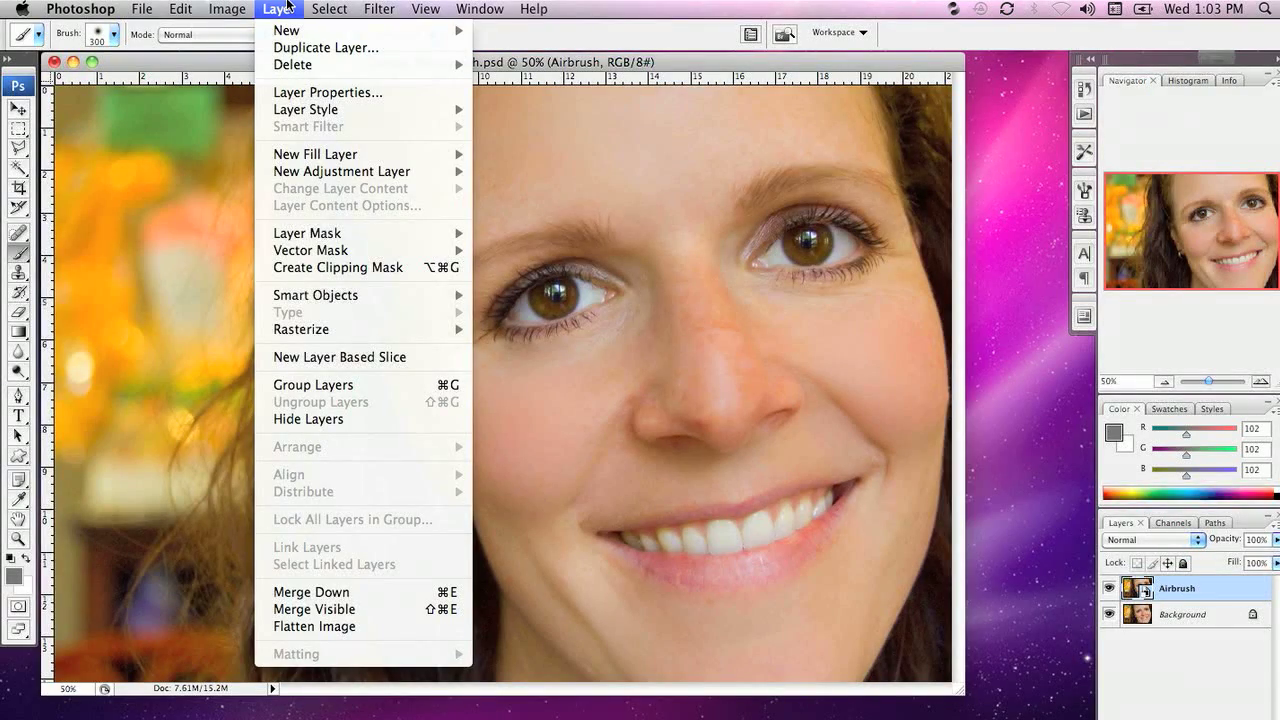
mouse_move(341, 153)
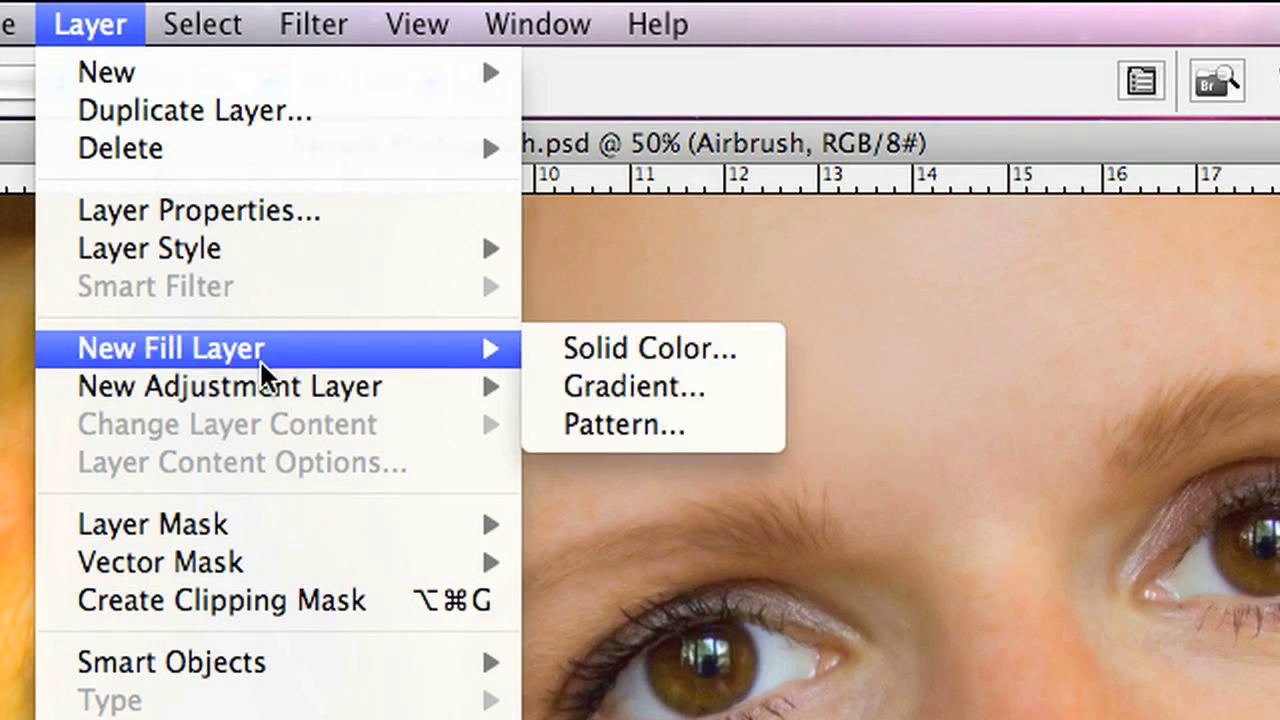
mouse_move(229, 387)
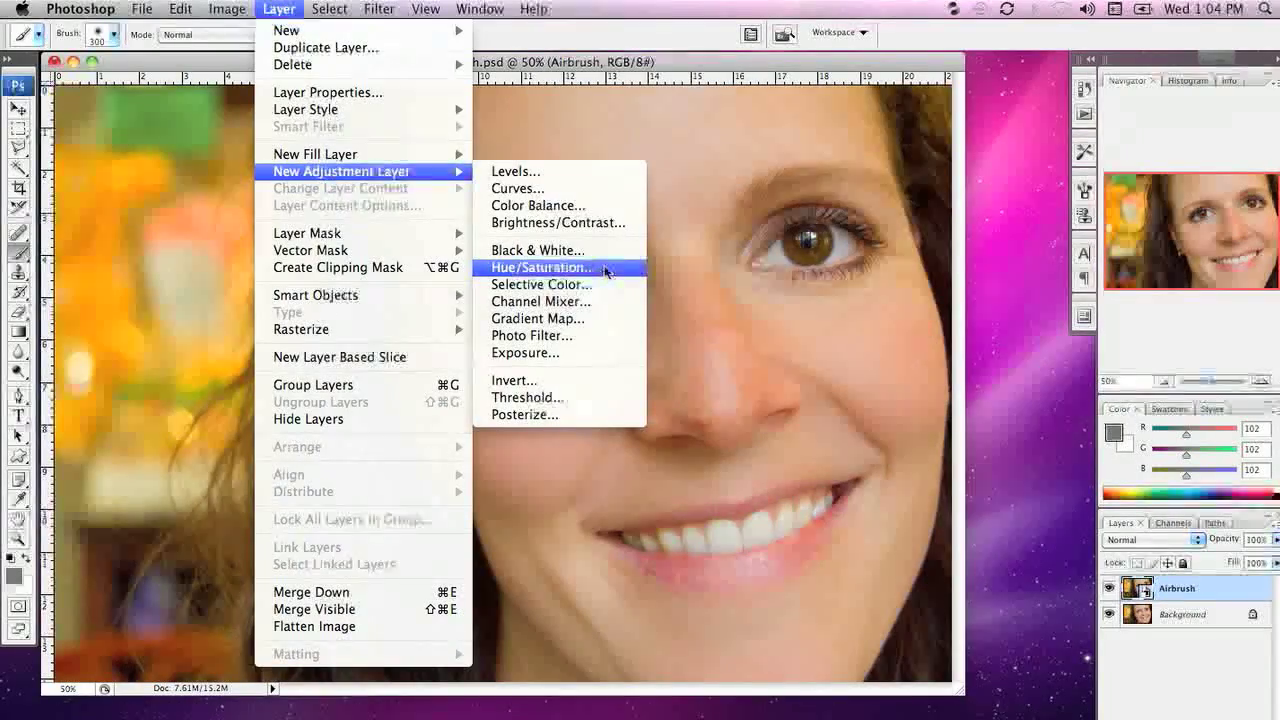
- Add a Hue/Saturation adjustment layer with the default name and shift hue to +180
click(540, 267)
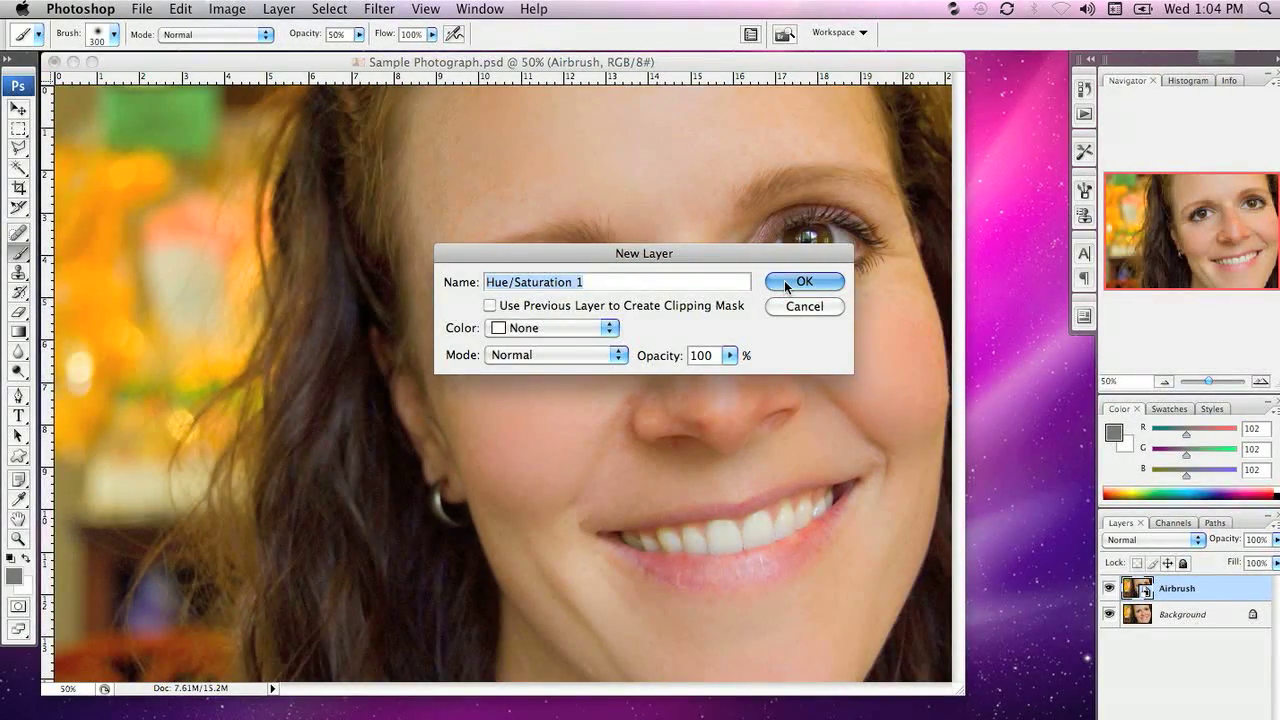
click(804, 281)
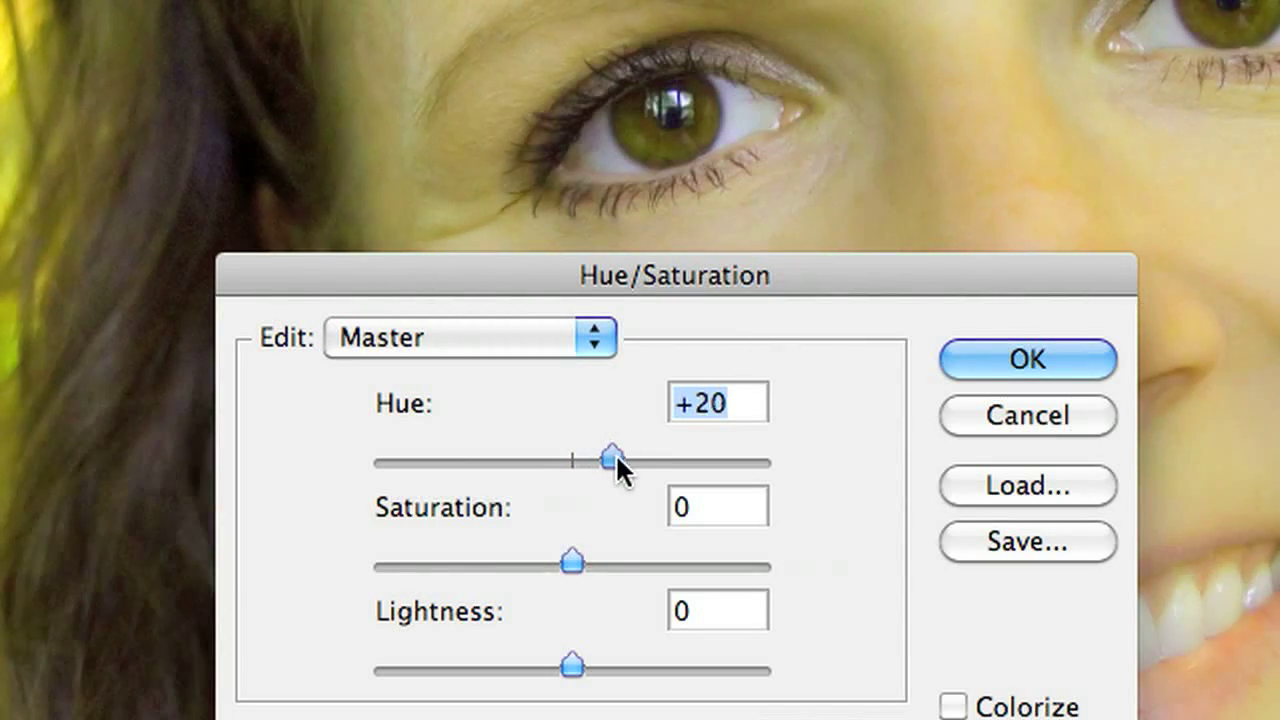
drag(608, 458, 693, 458)
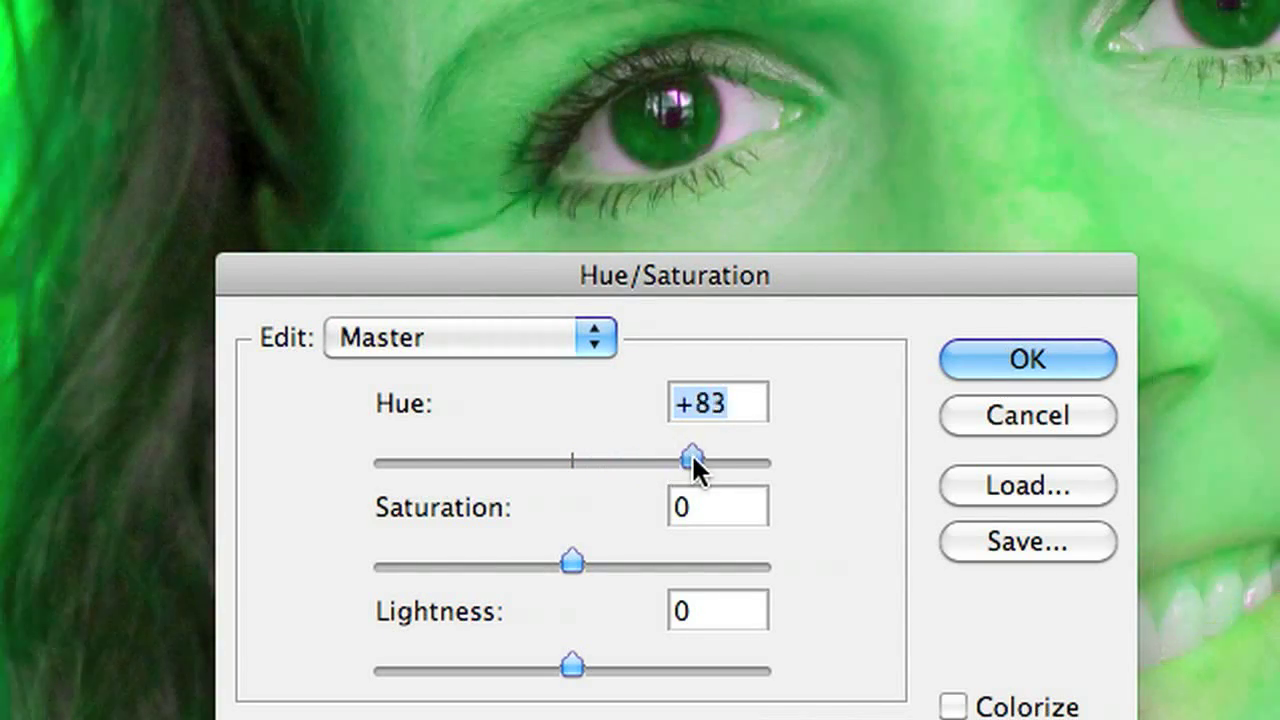
drag(690, 463, 710, 463)
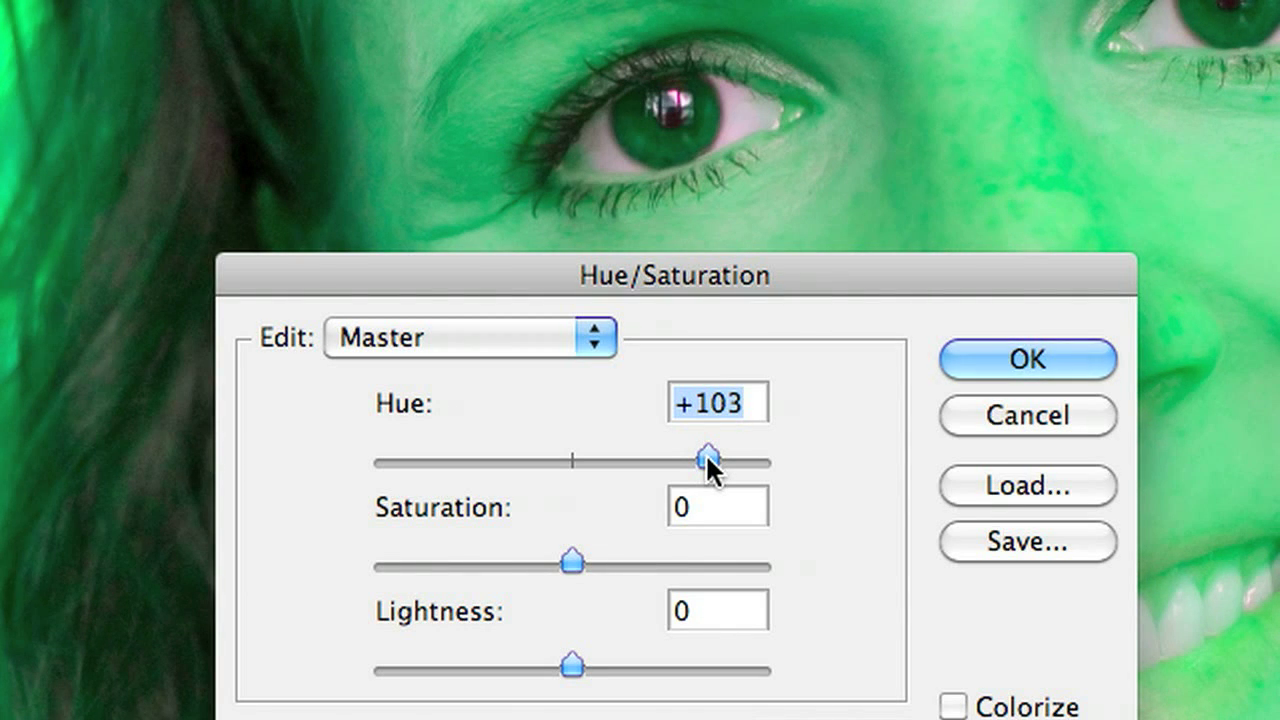
drag(705, 462, 755, 462)
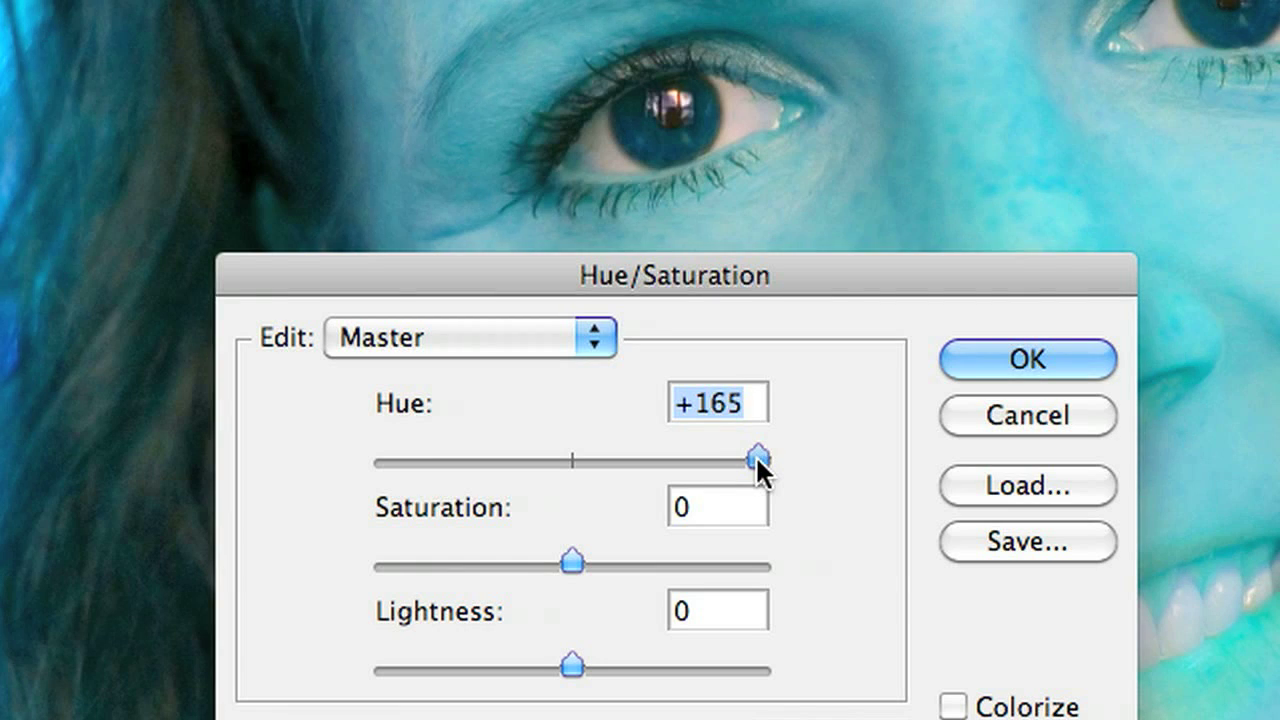
drag(755, 458, 768, 458)
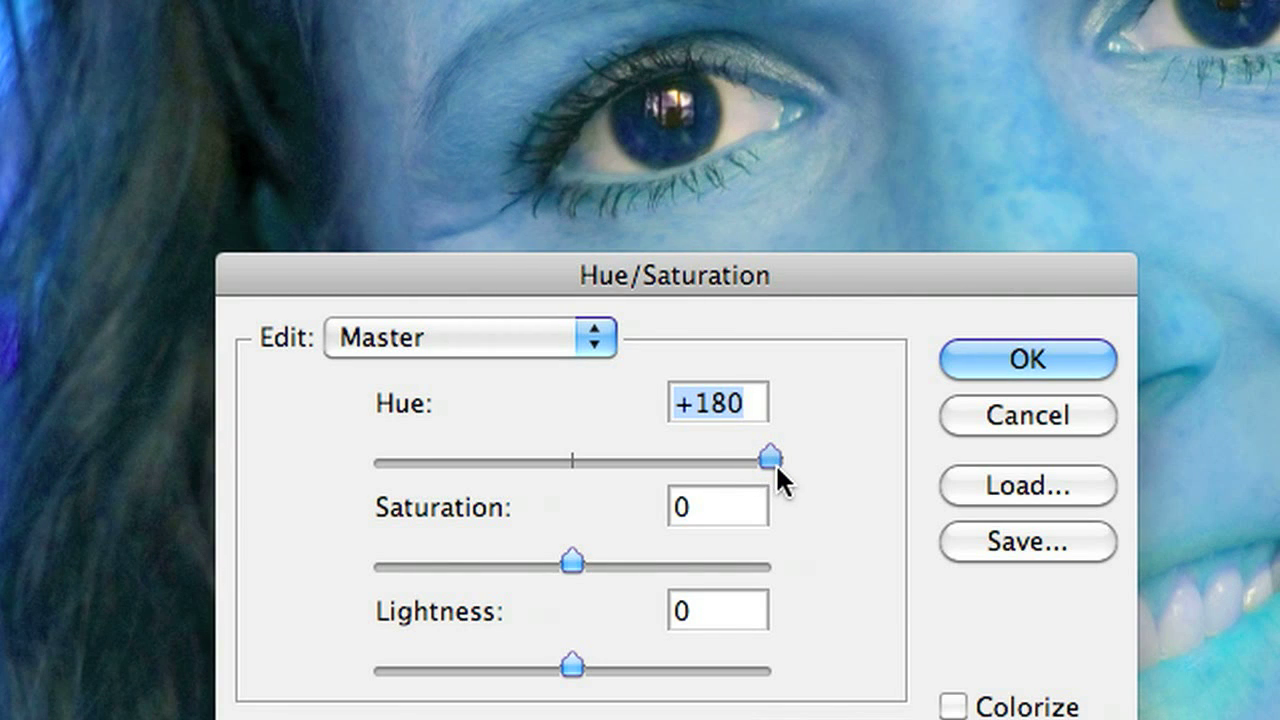
mouse_move(825, 400)
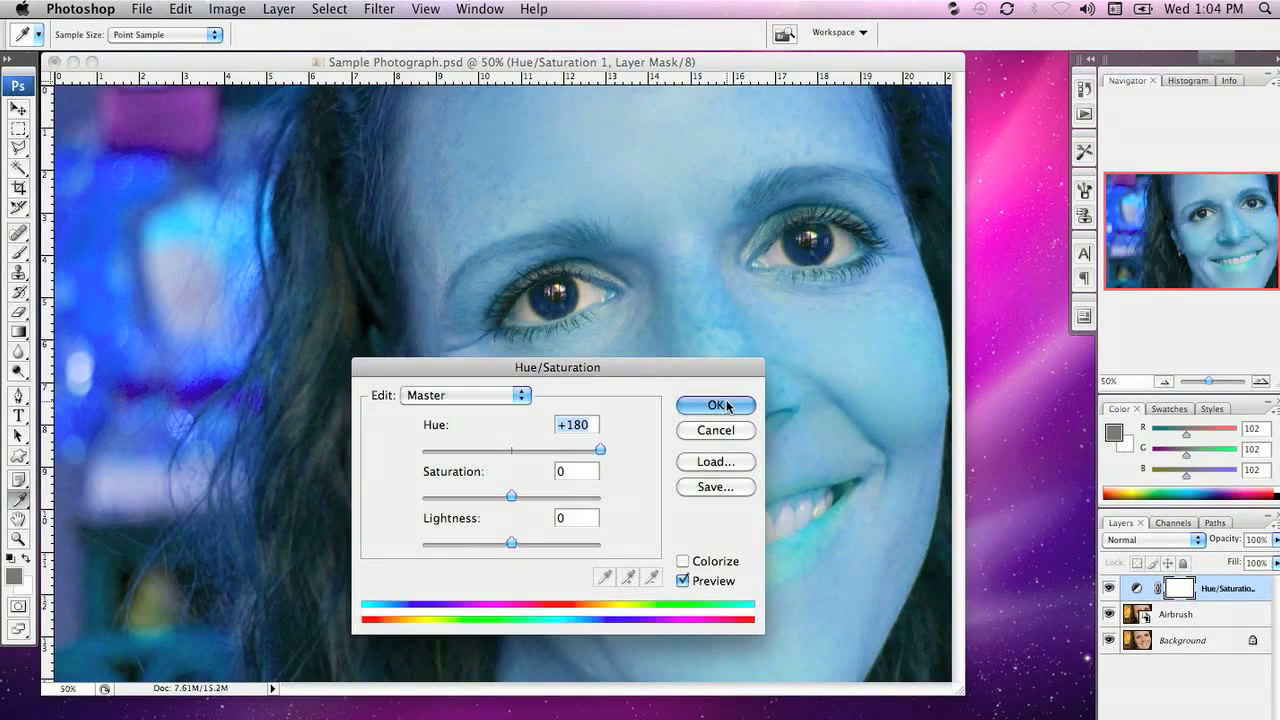
- Apply the +180 hue shift in the Hue/Saturation dialog
click(716, 405)
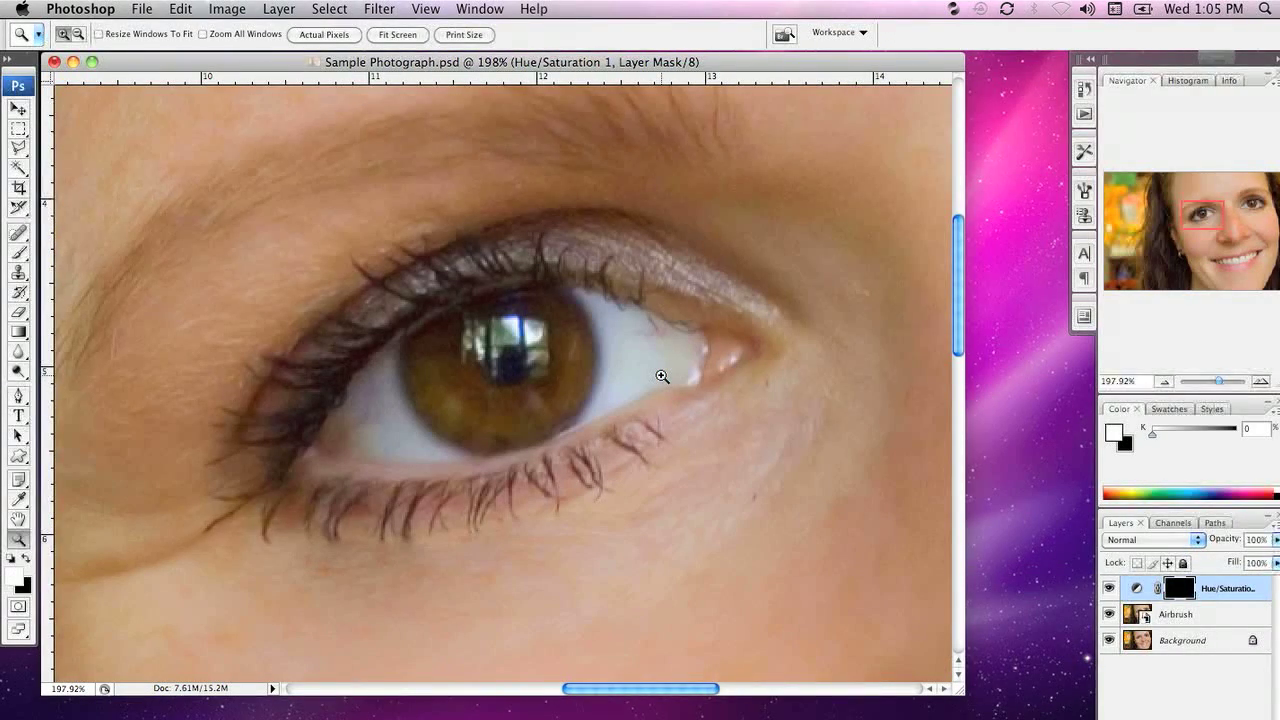
- Paint white on the mask over the left eye's iris with a smaller brush
key(b)
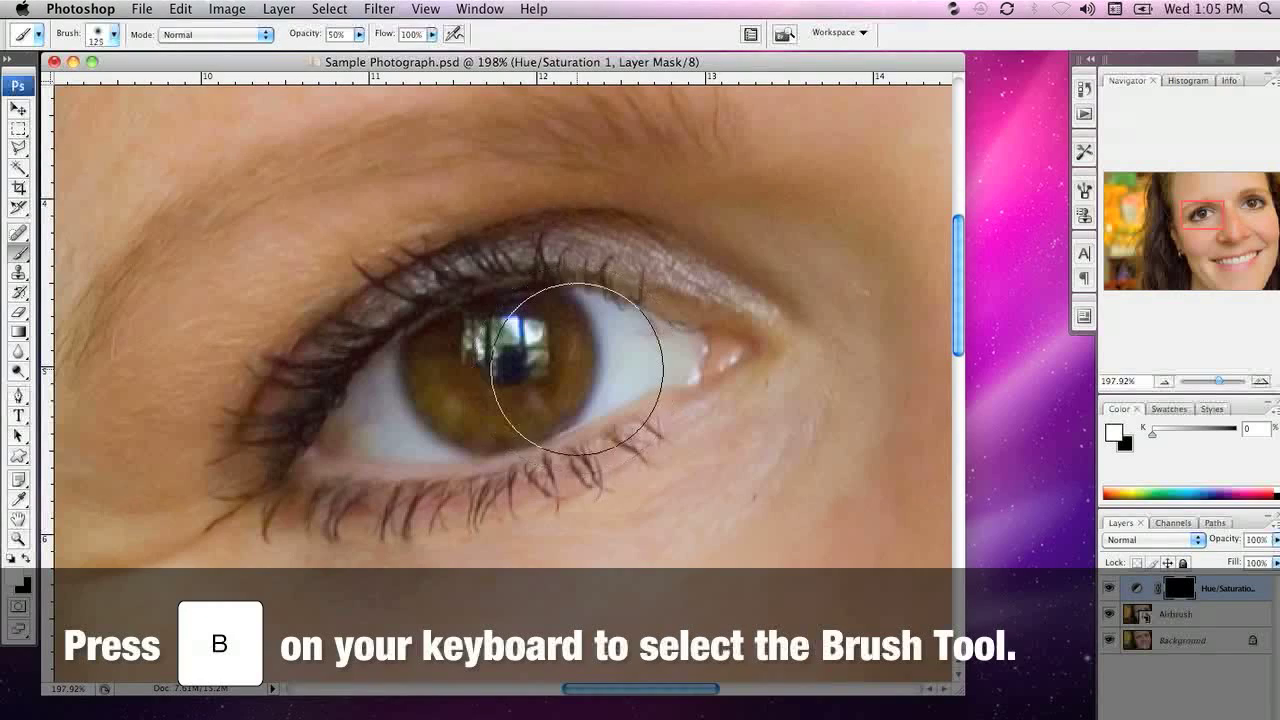
key([)
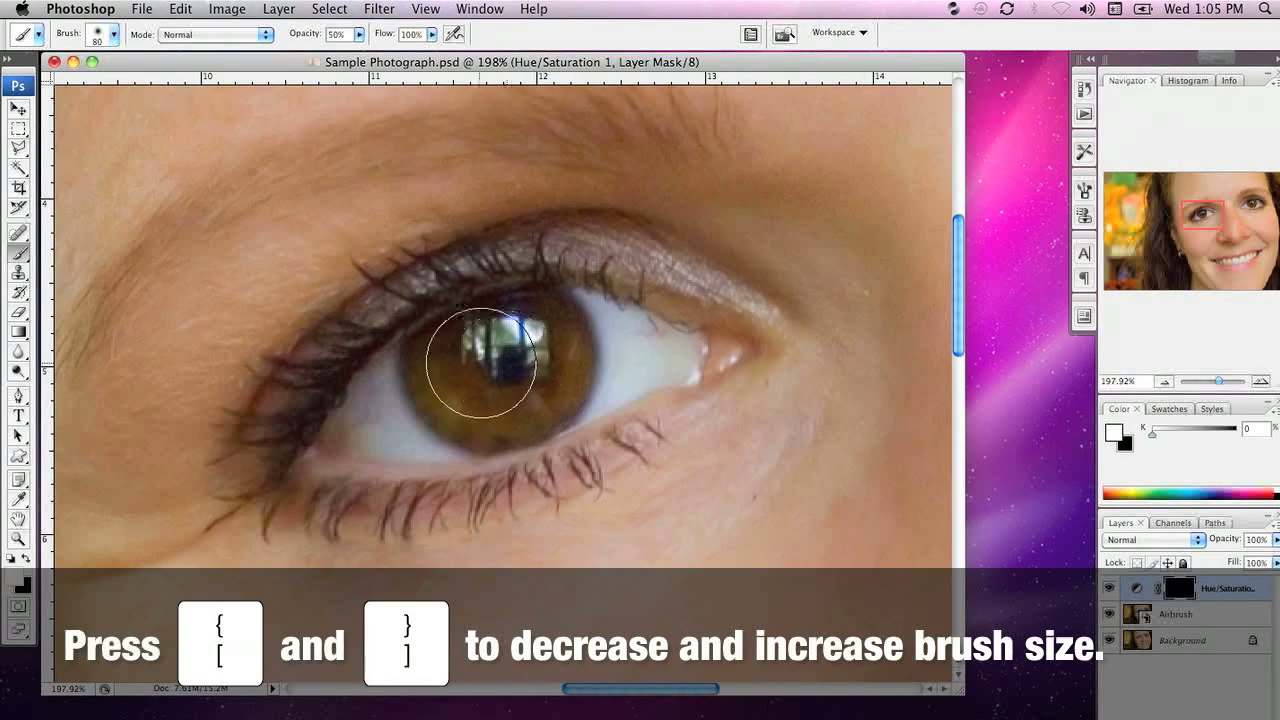
key([)
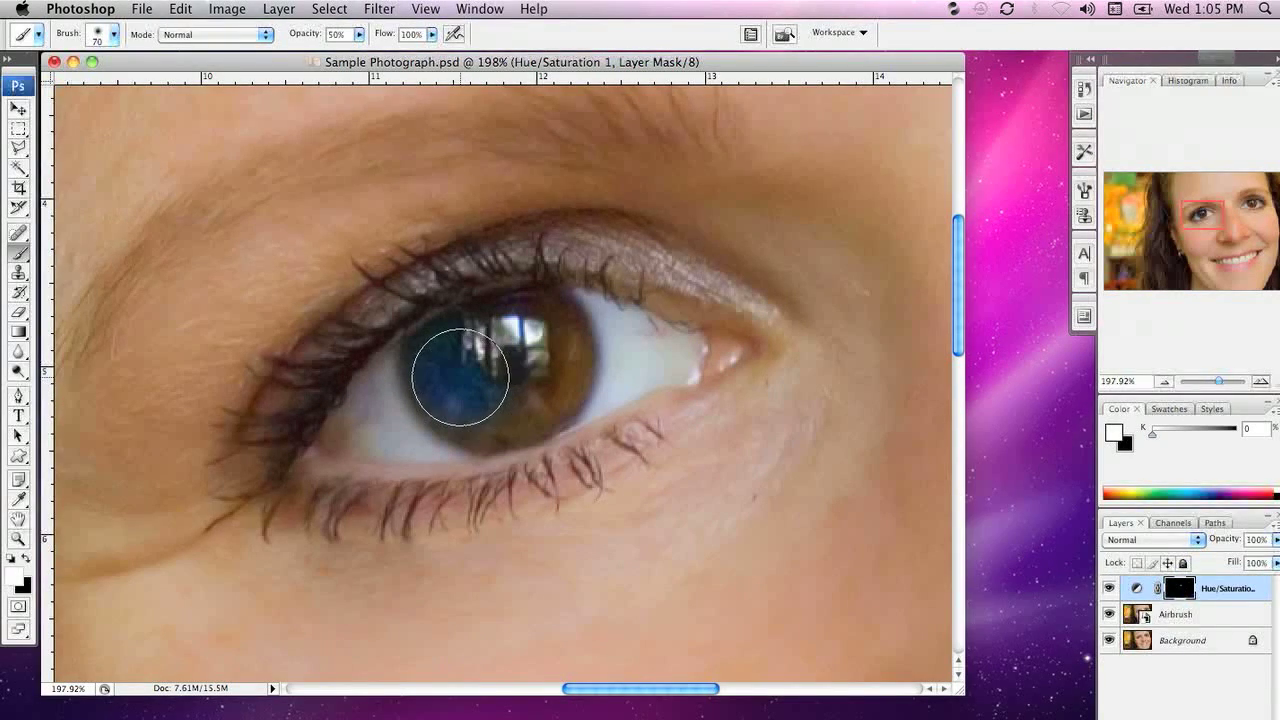
drag(460, 378, 493, 398)
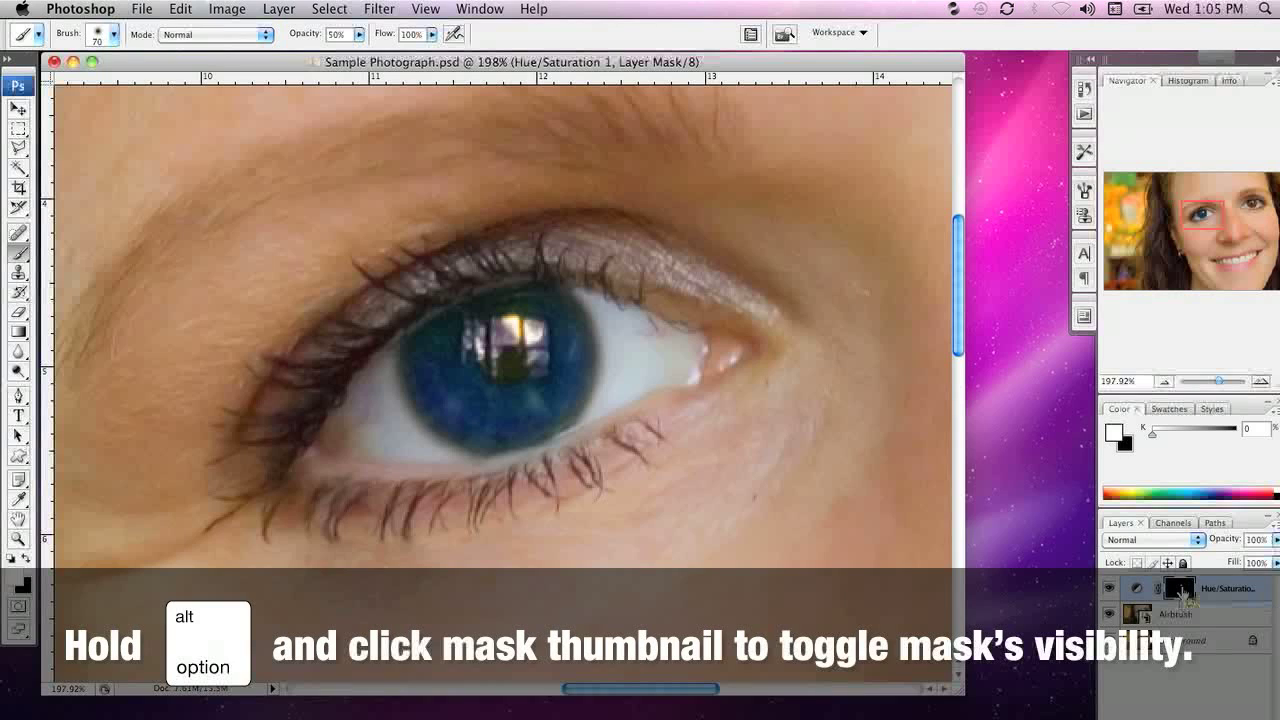
click(1178, 587)
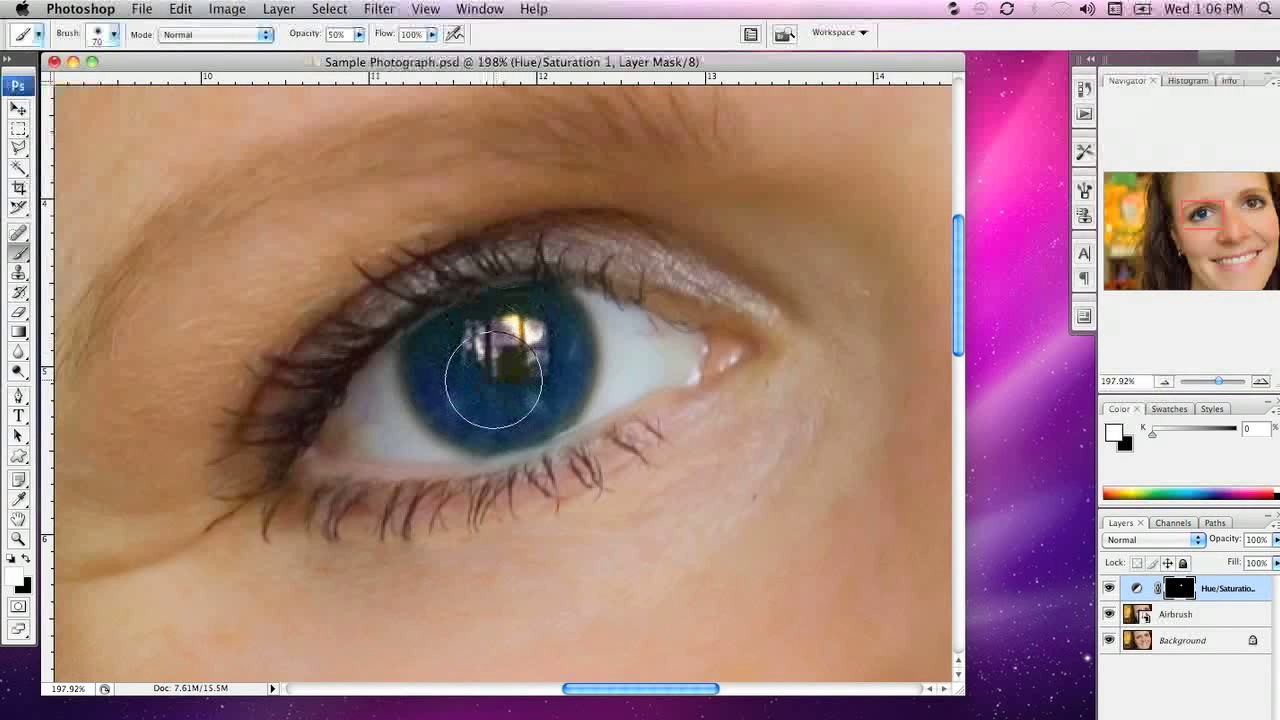
mouse_move(708, 482)
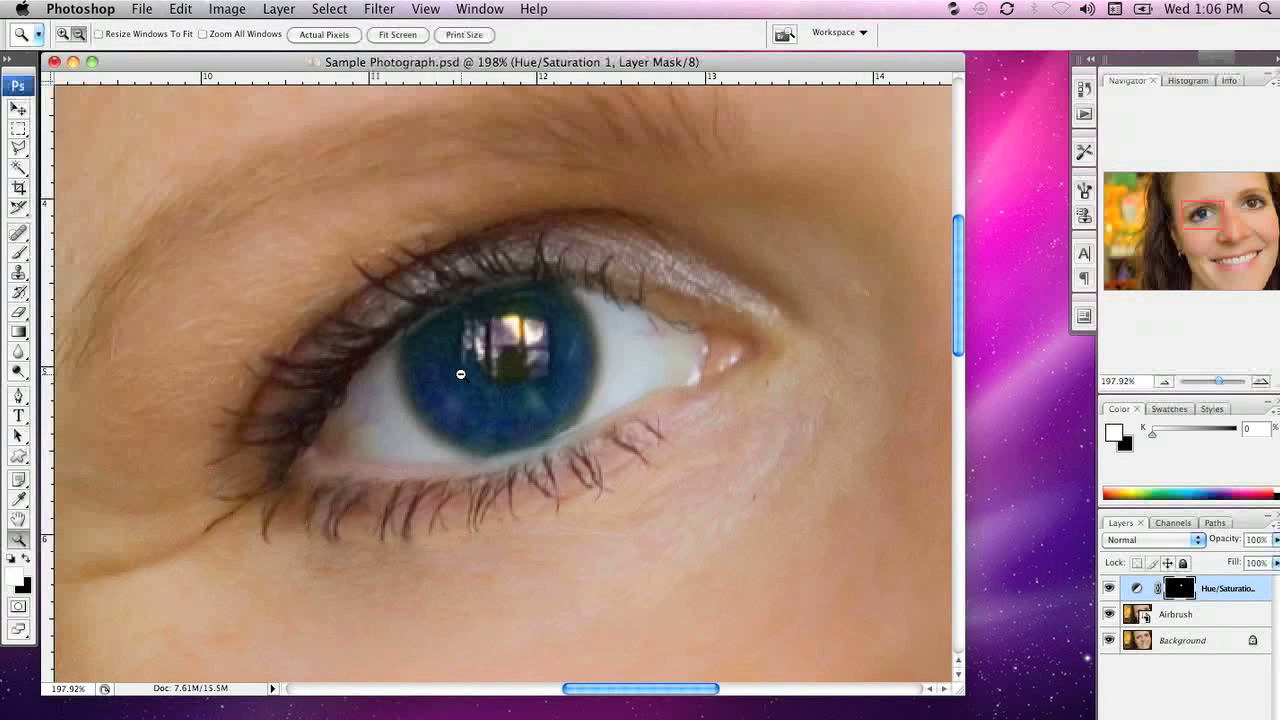
- Zoom out to the whole portrait, then zoom in on the right eye
click(460, 375)
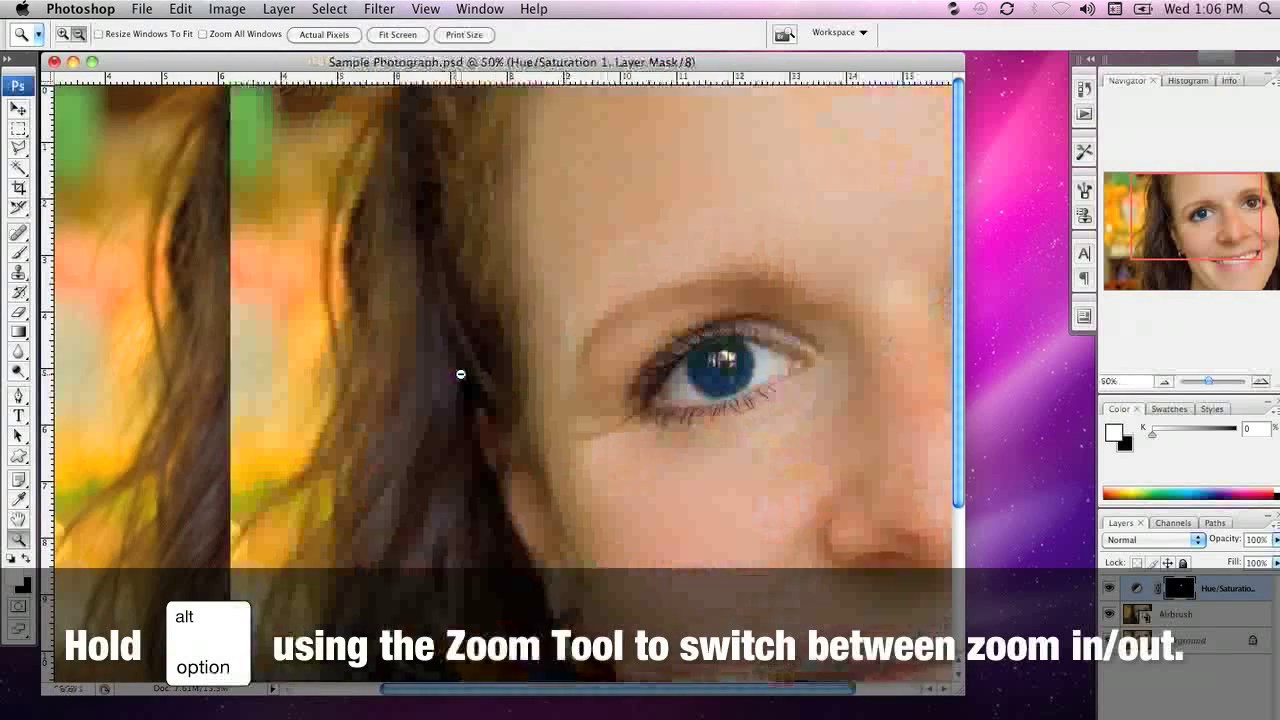
click(461, 375)
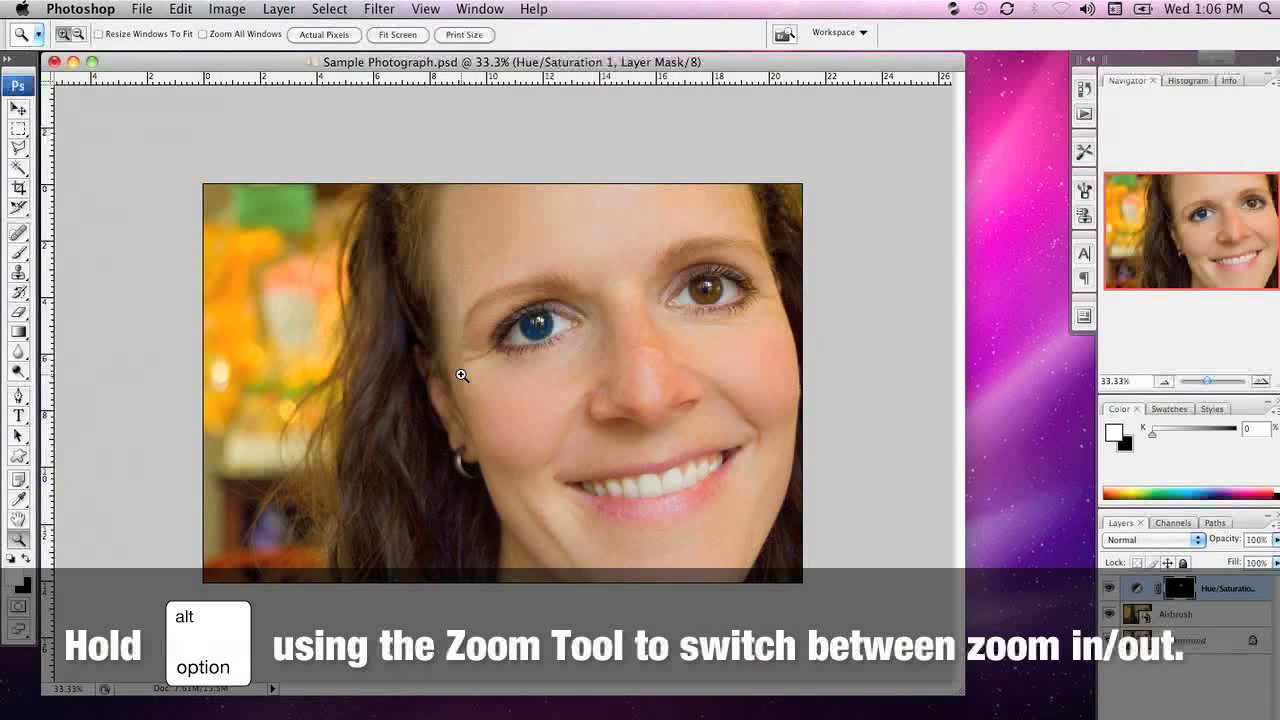
mouse_move(775, 294)
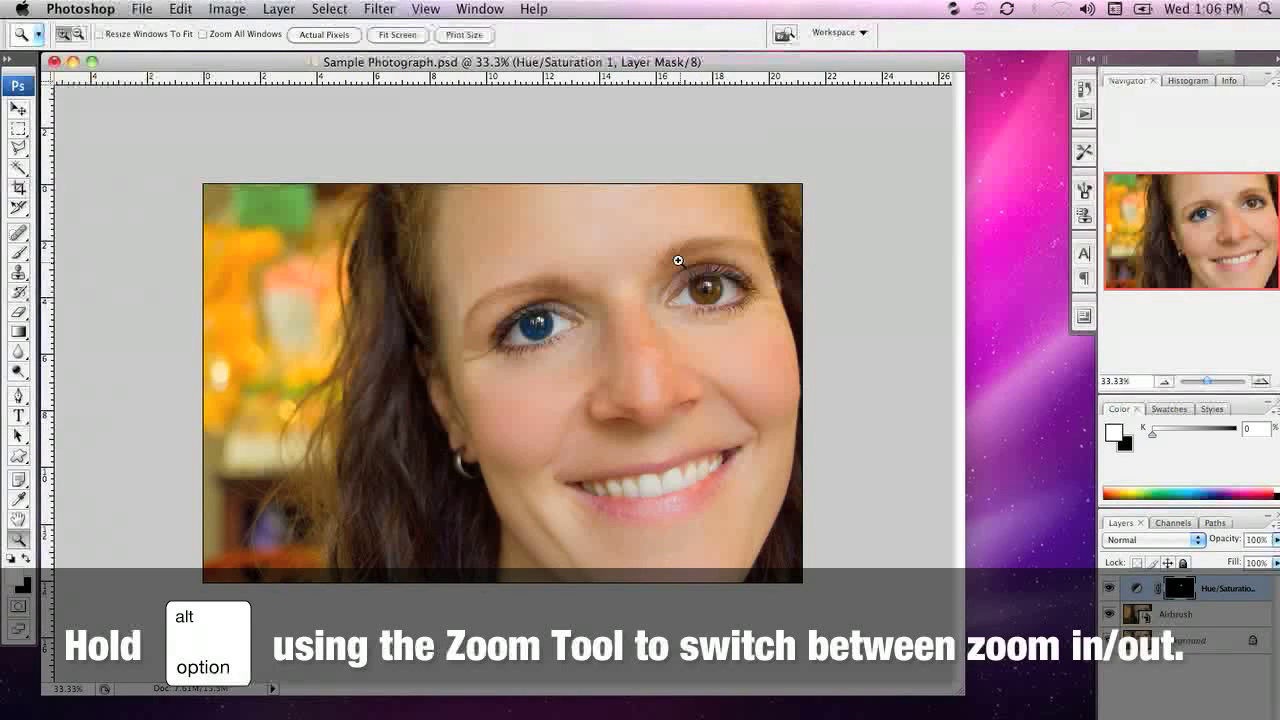
drag(677, 262, 750, 328)
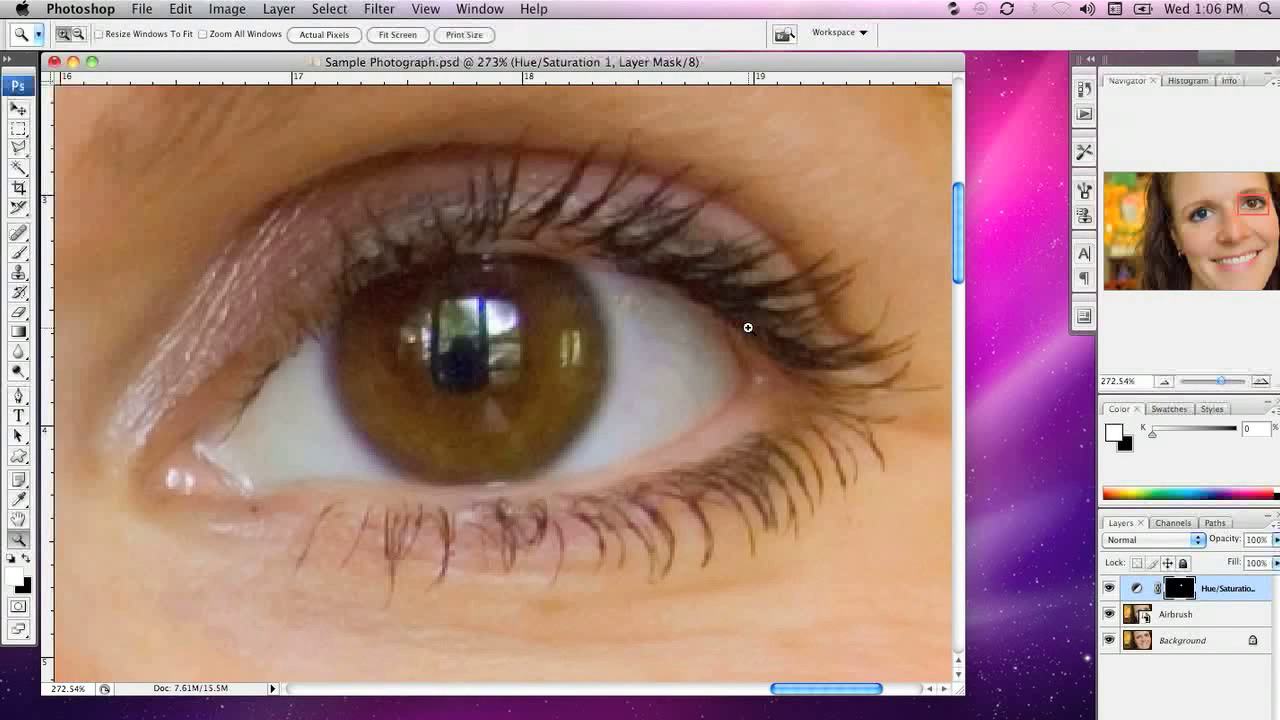
mouse_move(90, 471)
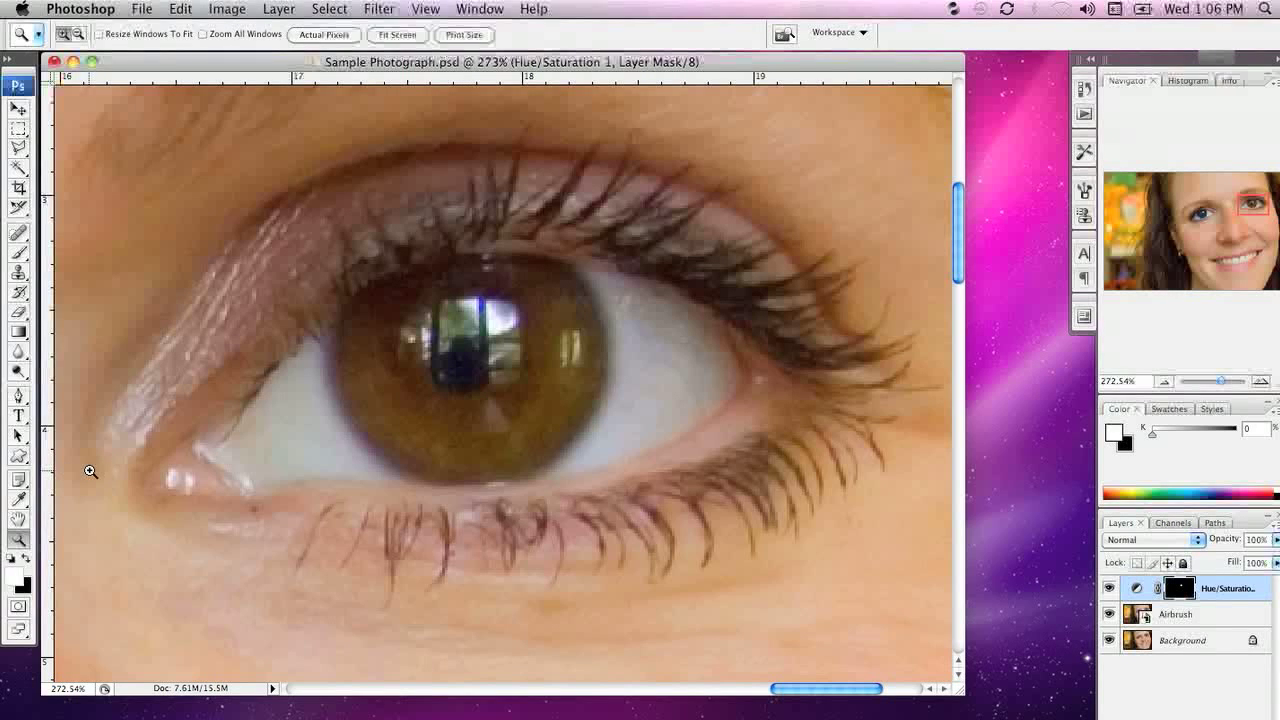
- Paint the right eye's iris blue on the mask with a 100% opacity brush
click(18, 231)
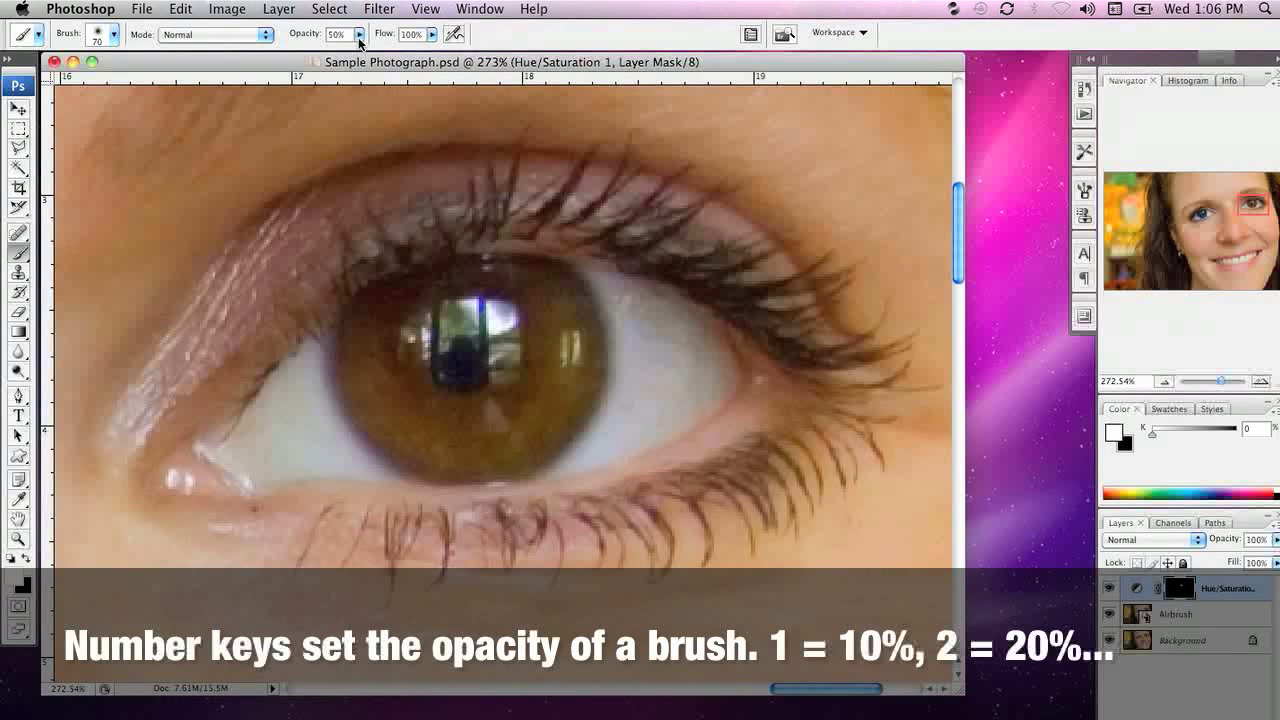
mouse_move(358, 38)
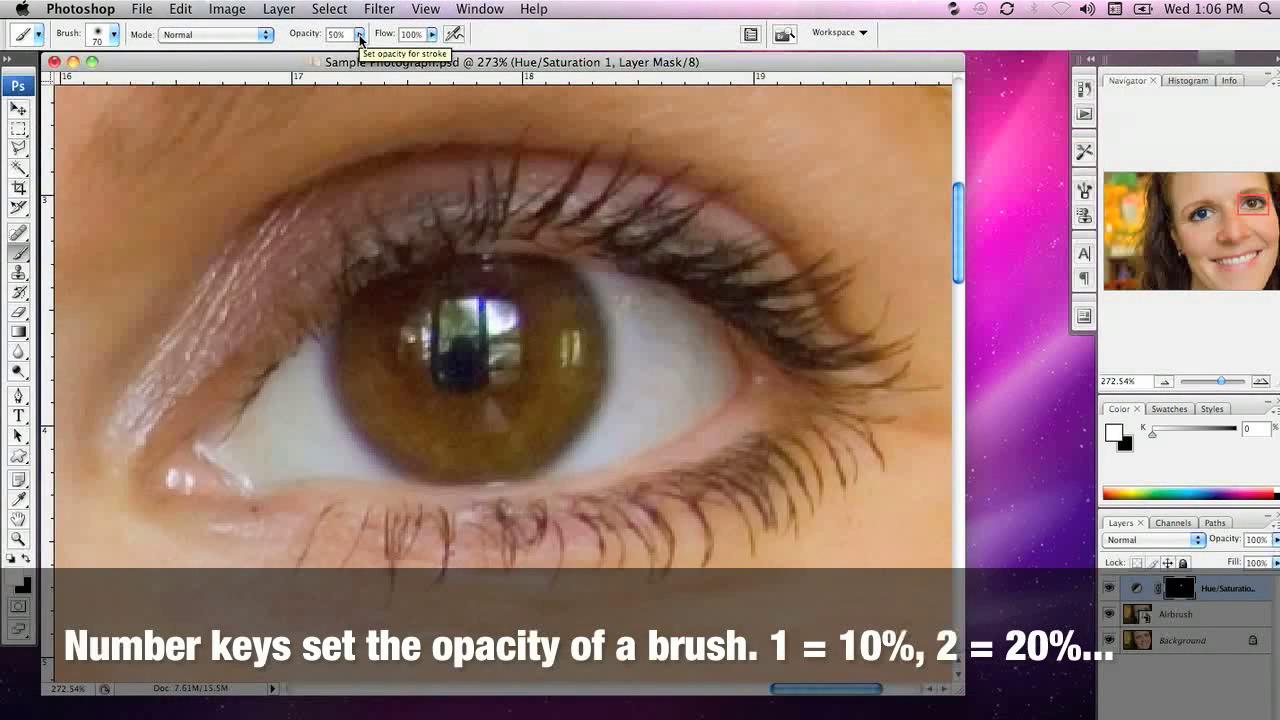
key(0)
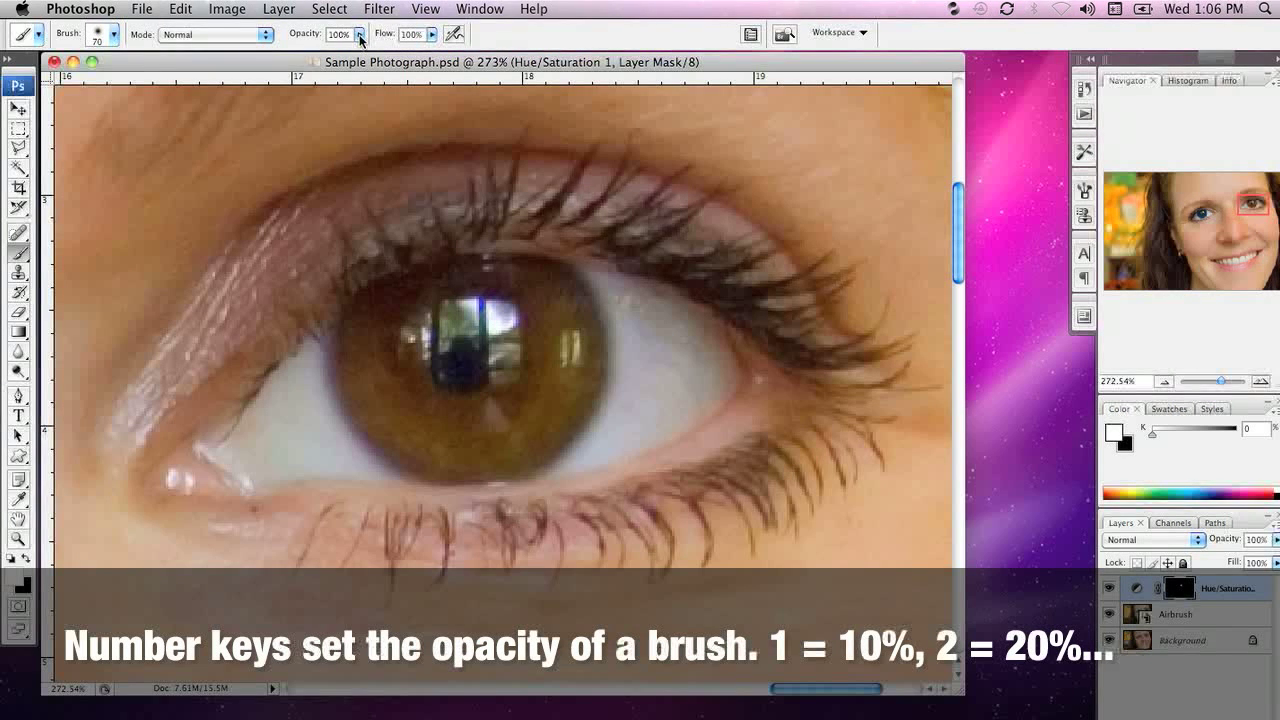
mouse_move(448, 360)
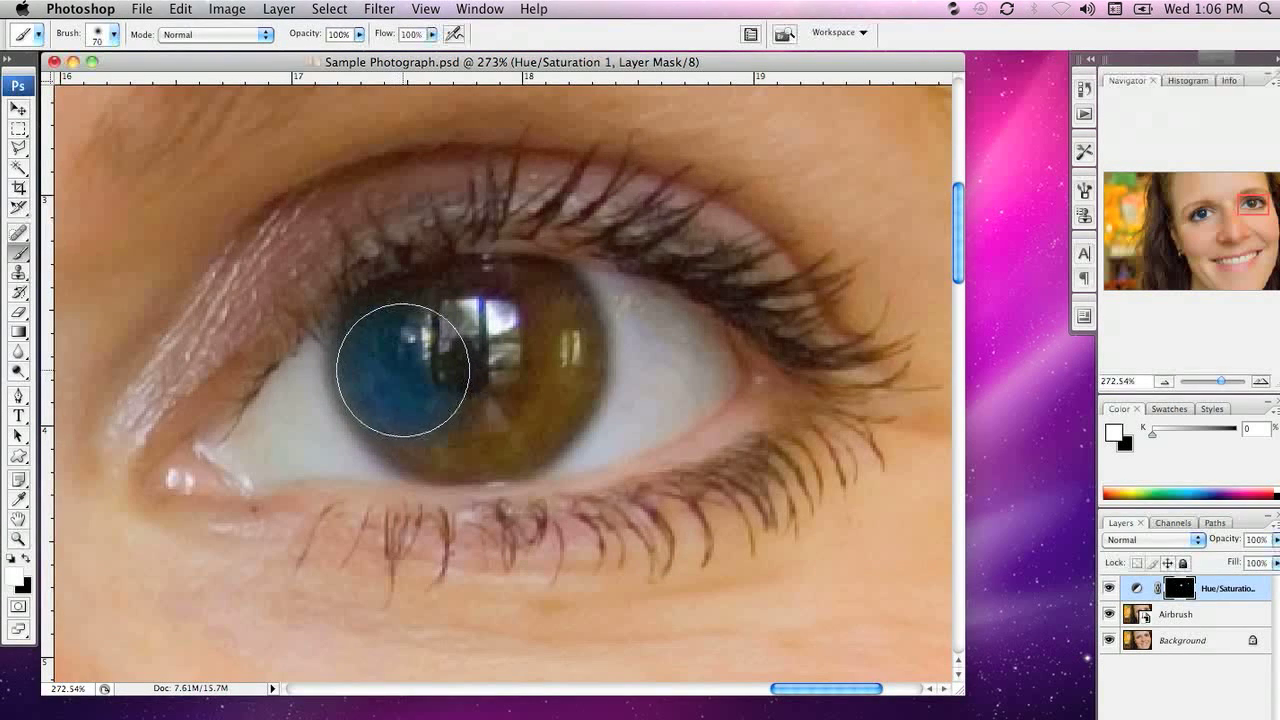
drag(403, 373, 428, 390)
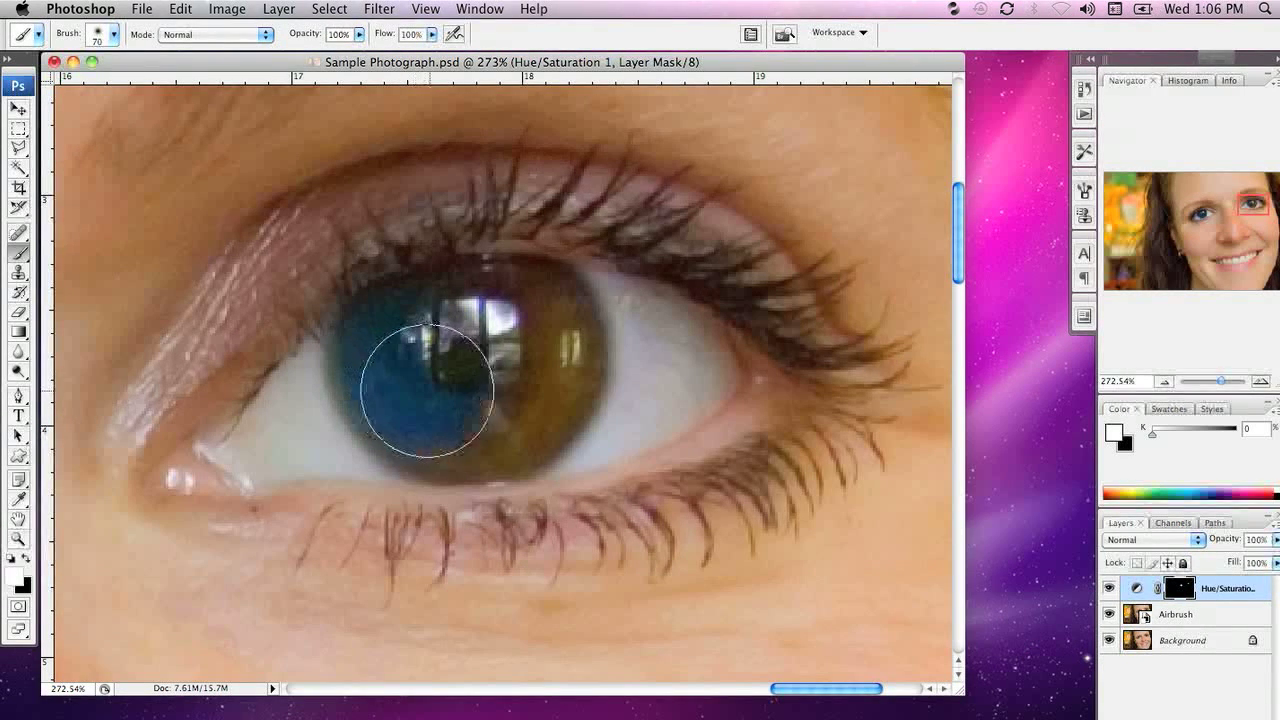
drag(427, 390, 463, 412)
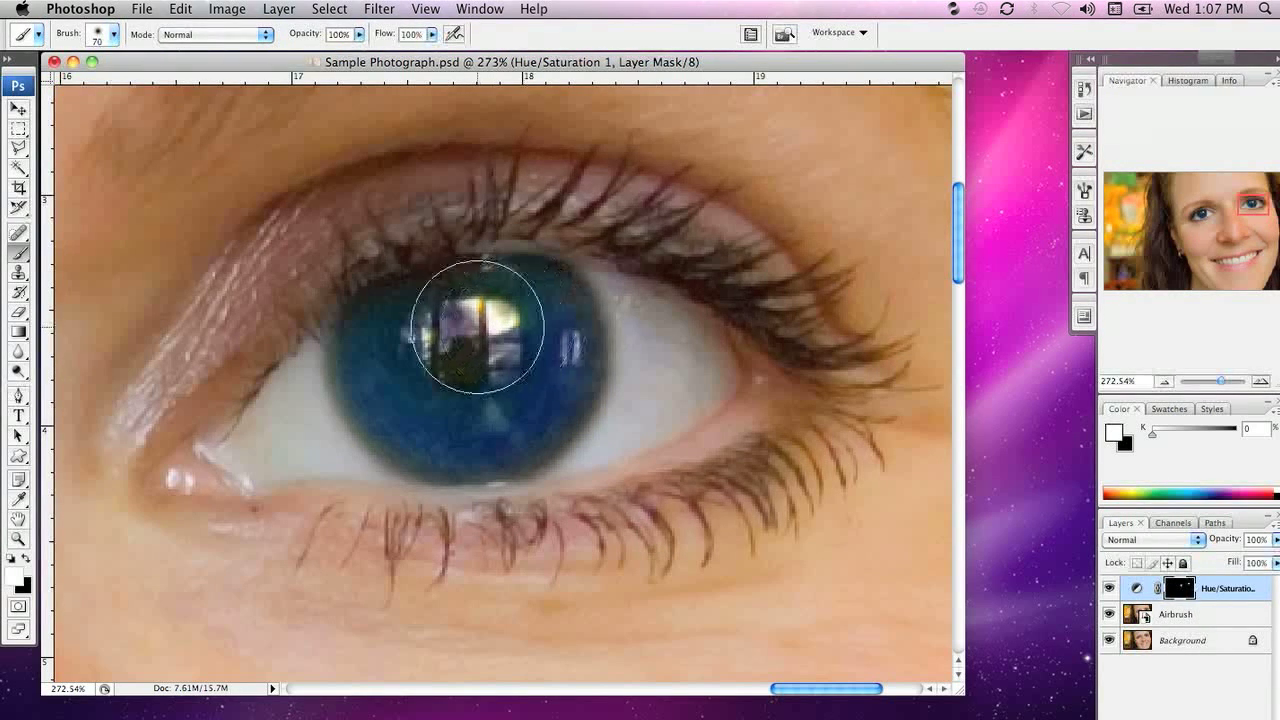
drag(478, 327, 545, 388)
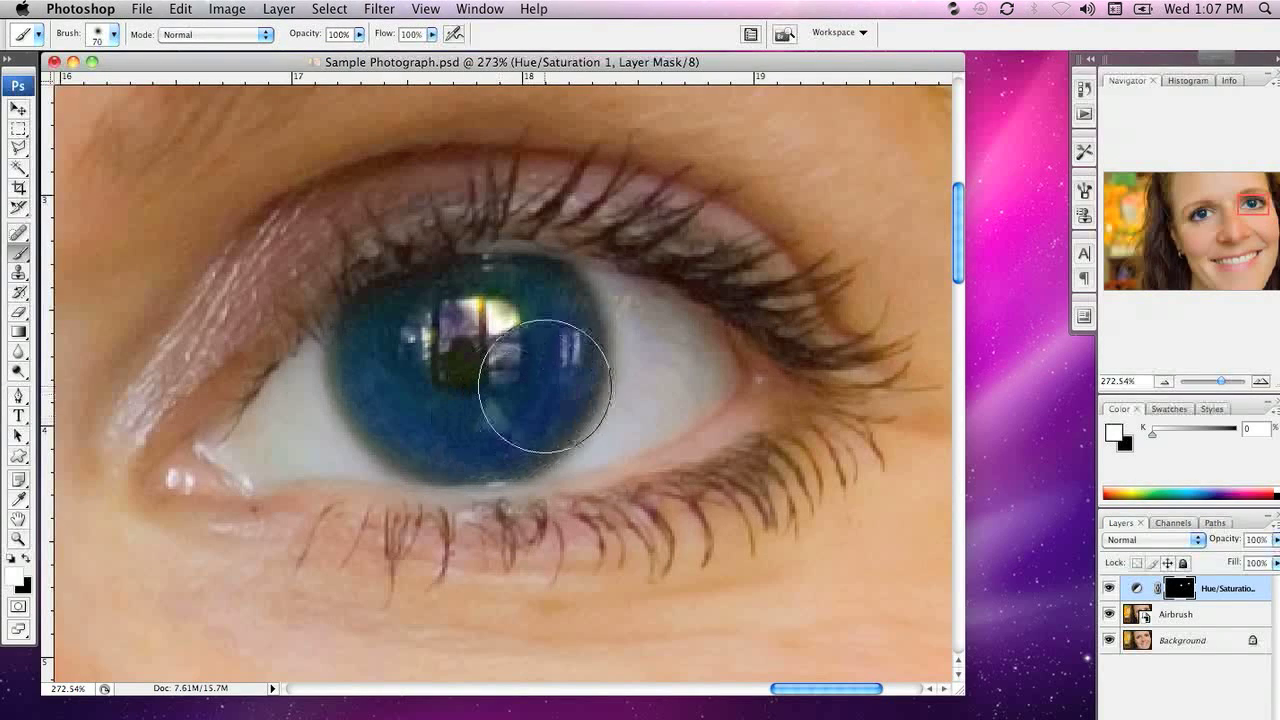
drag(545, 388, 365, 378)
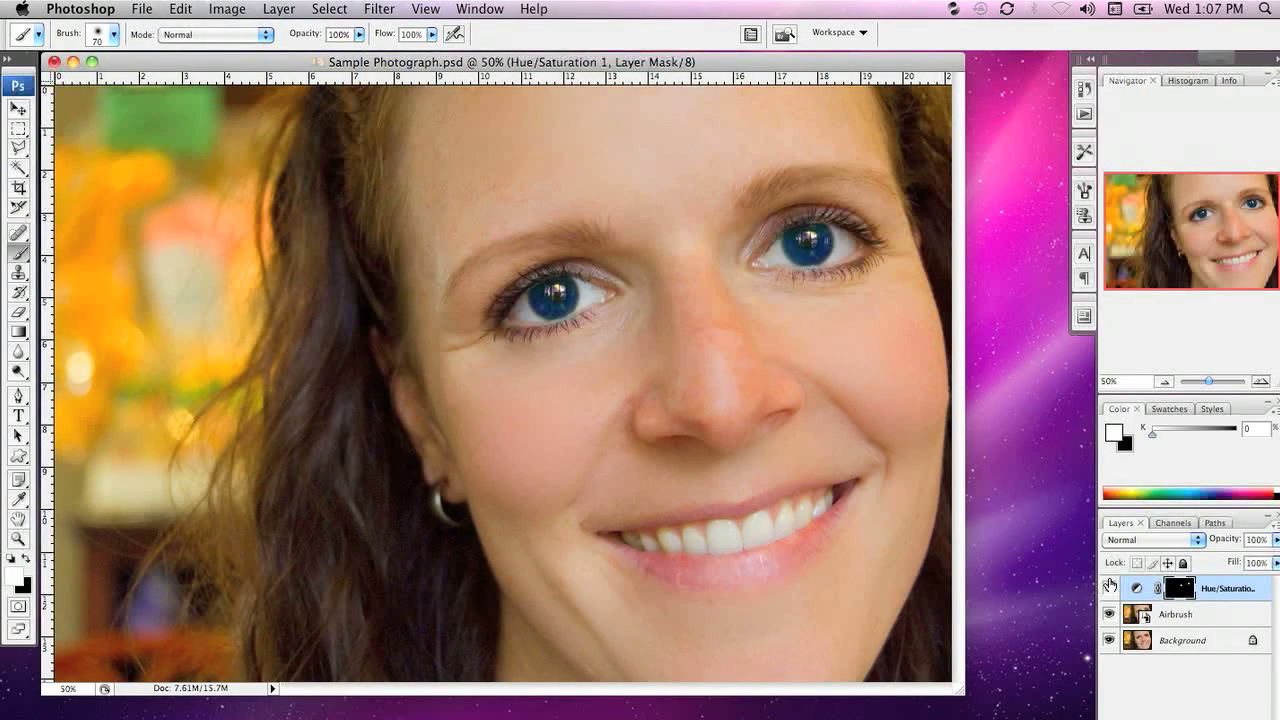
mouse_move(1109, 588)
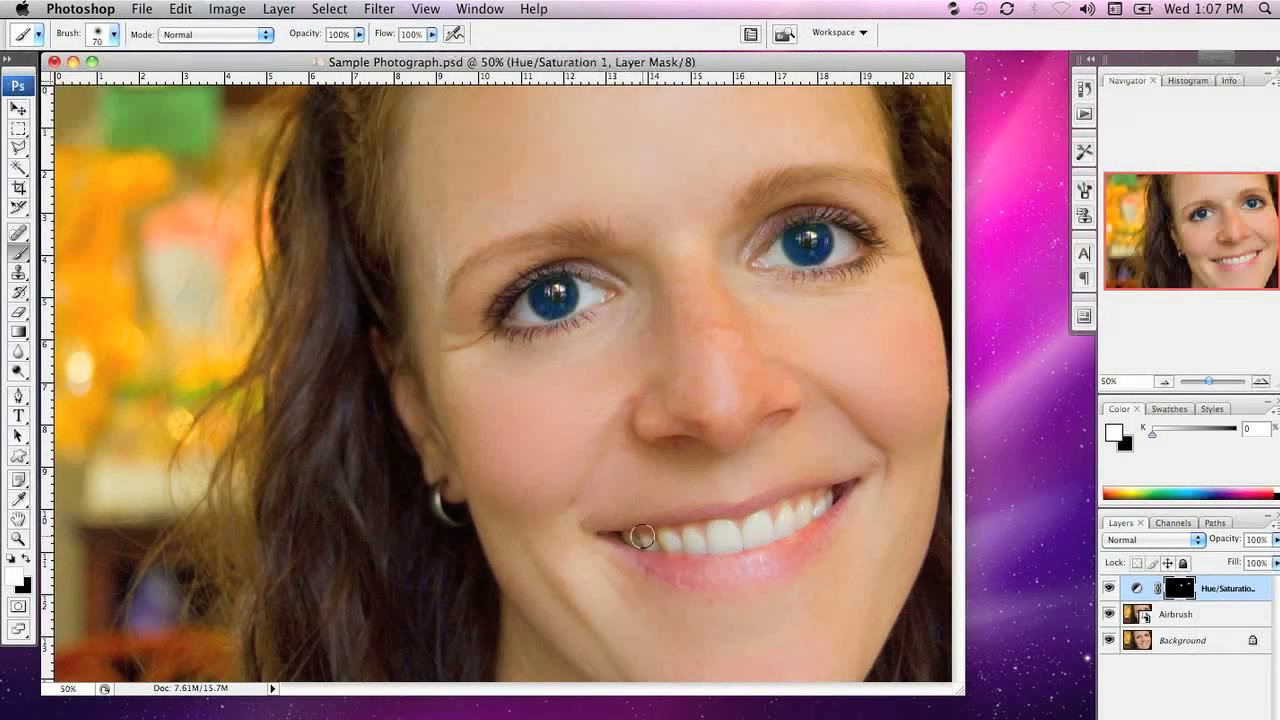
mouse_move(625, 422)
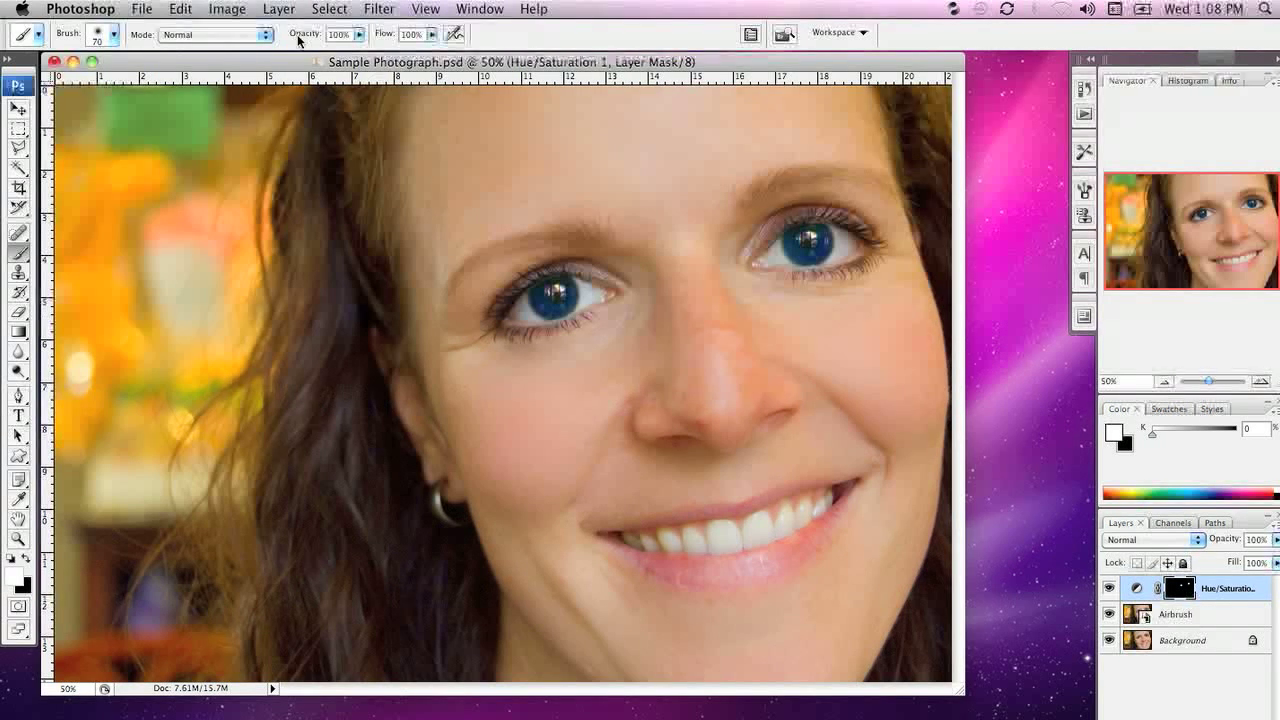
- Add a second Hue/Saturation adjustment layer, accepting the default name
click(279, 9)
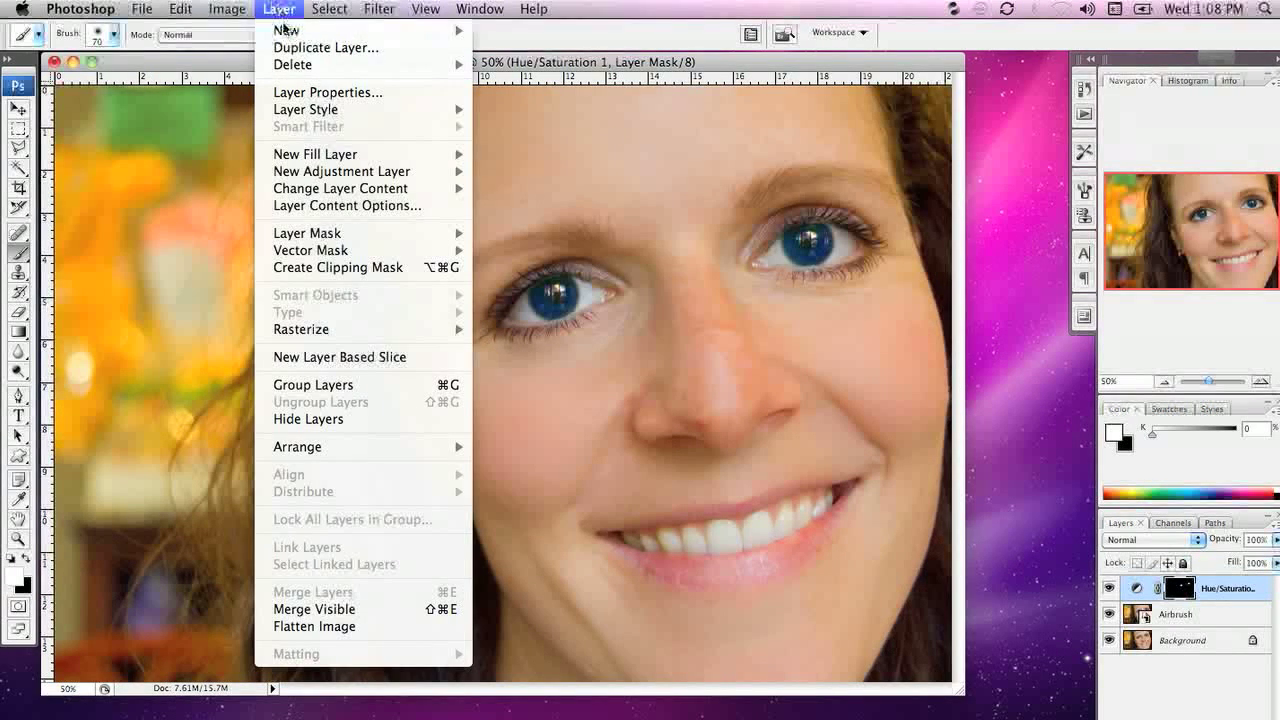
mouse_move(341, 171)
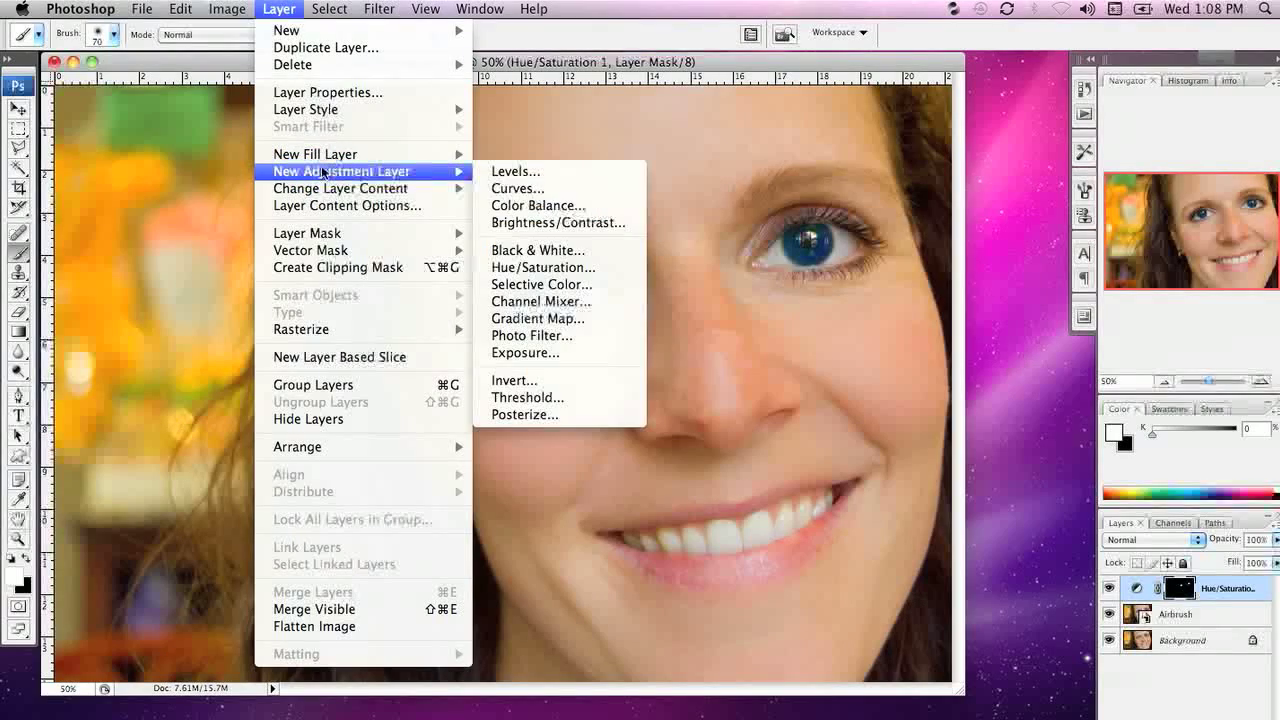
click(543, 267)
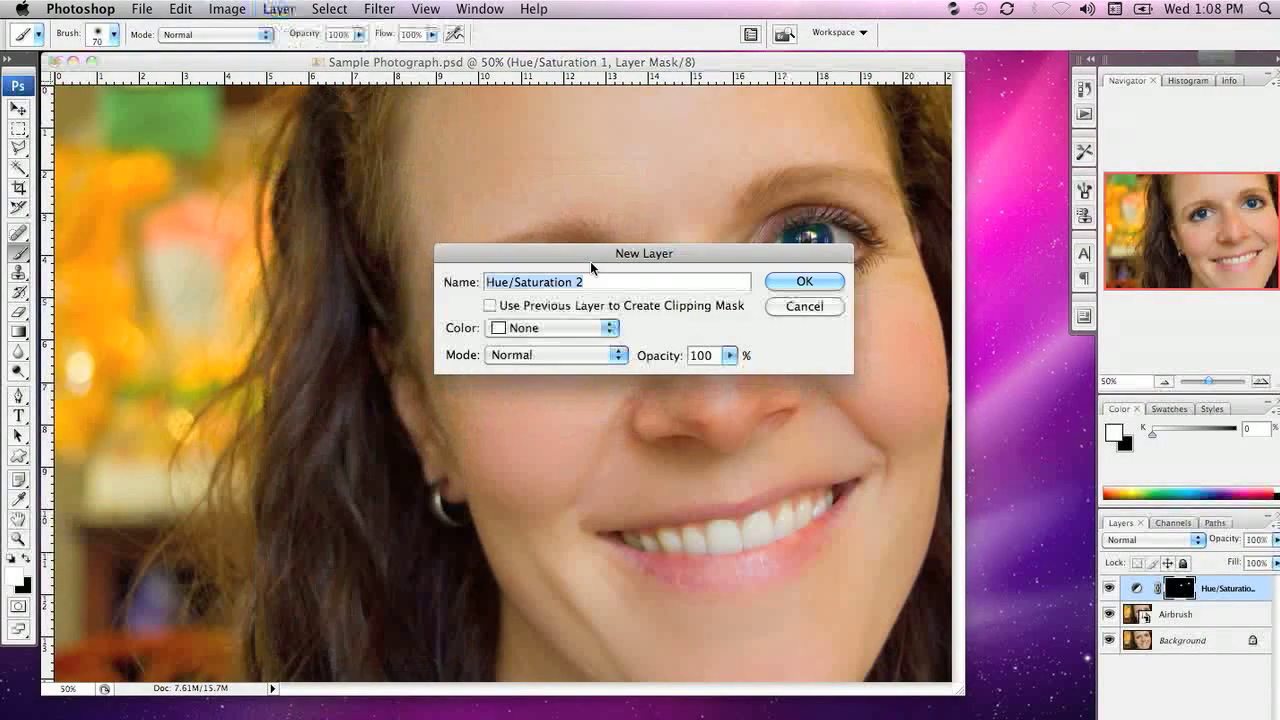
click(804, 280)
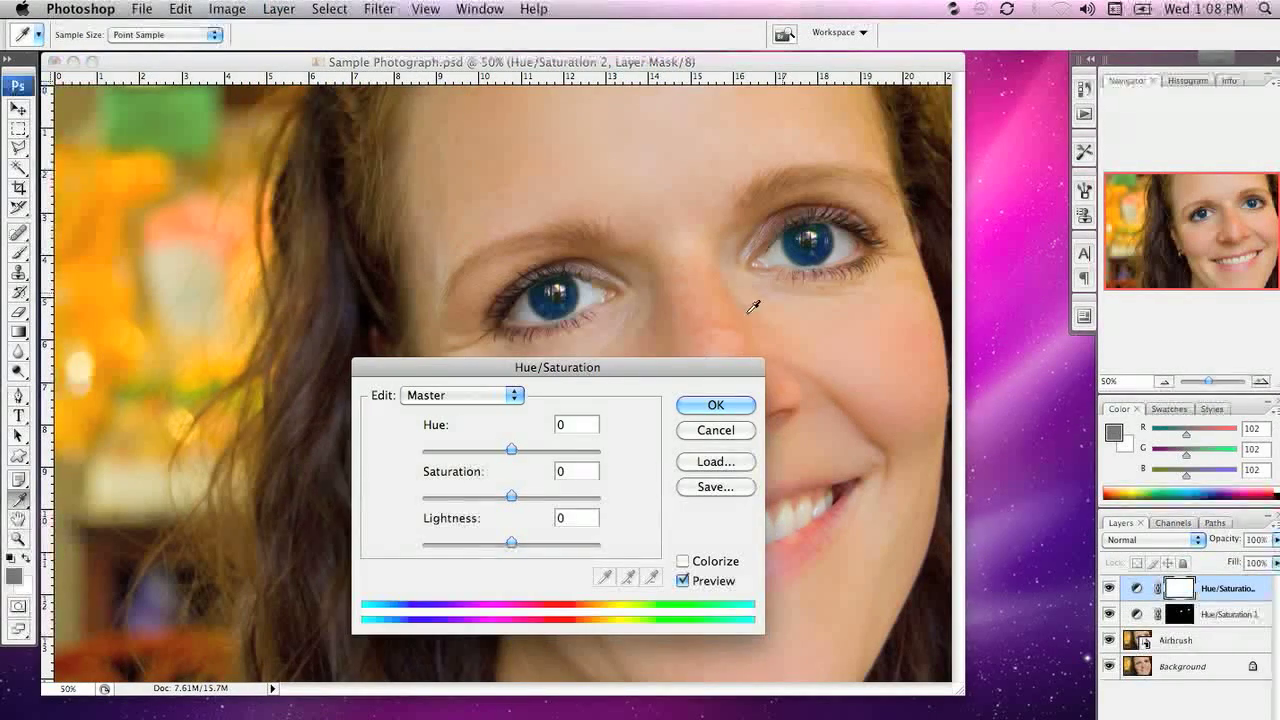
- Drain all colour from the photo by dragging Saturation down to -100
drag(558, 367, 424, 372)
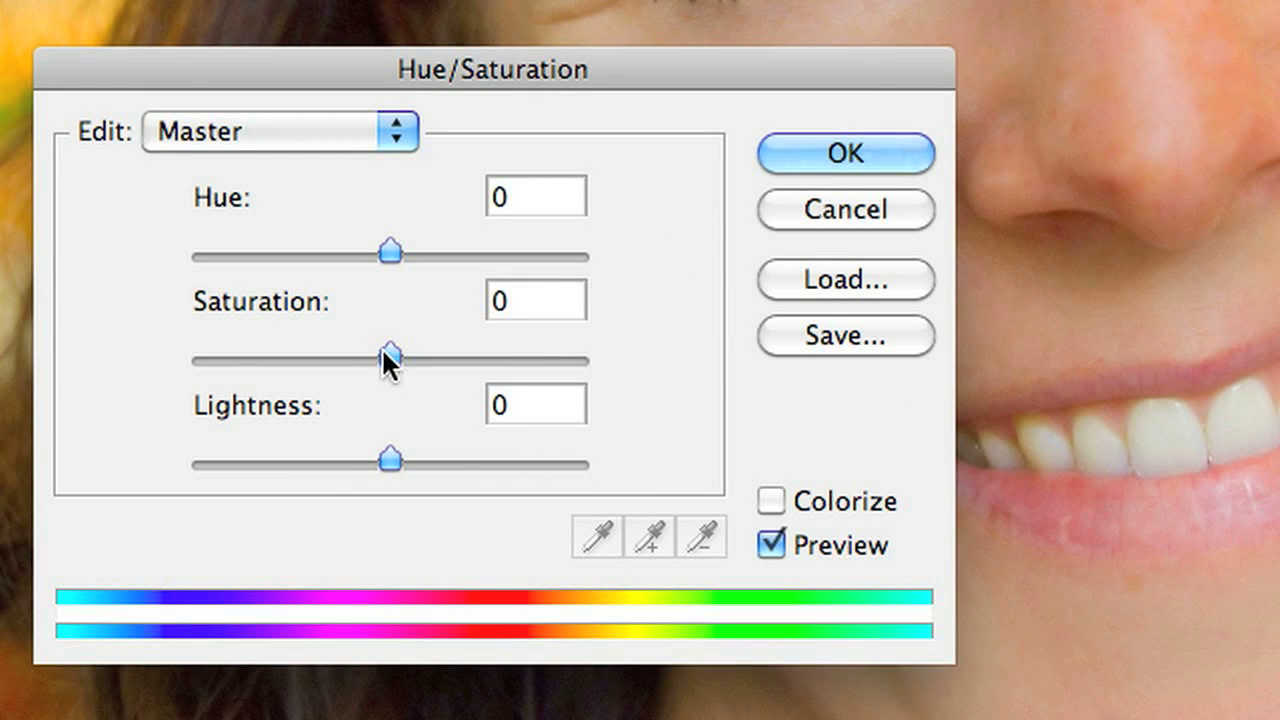
drag(390, 355, 280, 355)
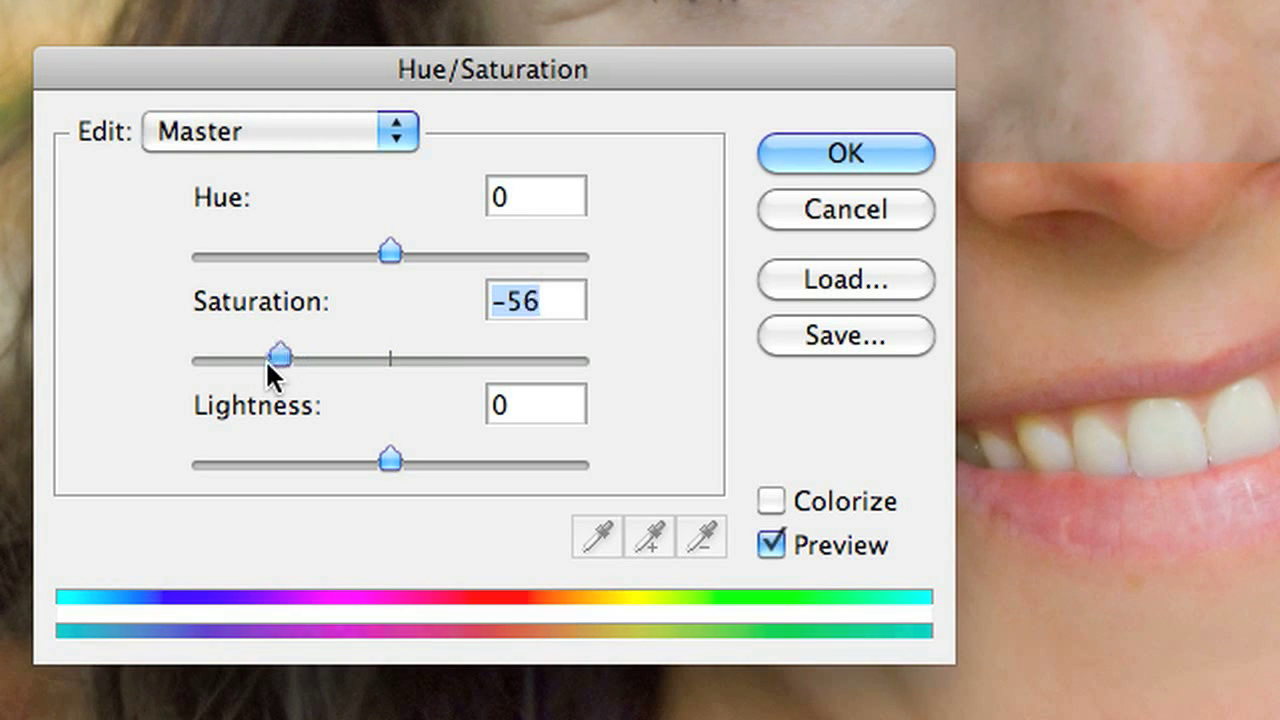
drag(280, 355, 193, 355)
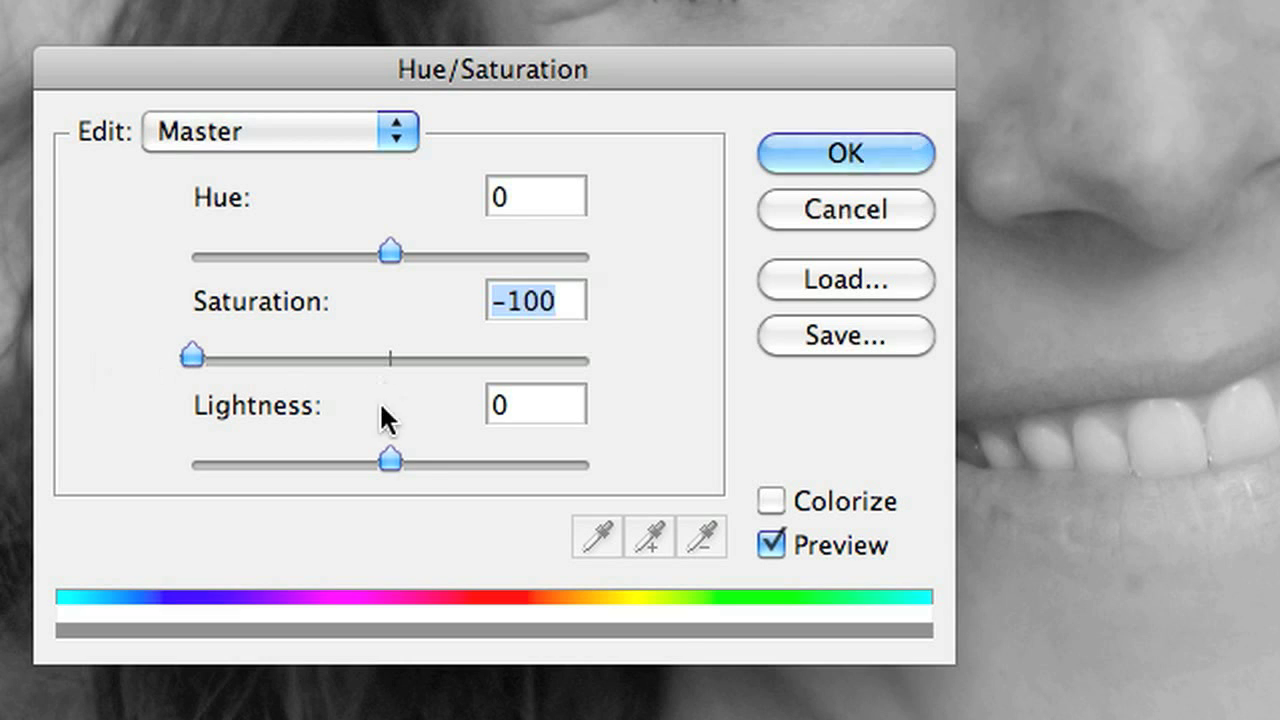
drag(388, 459, 397, 461)
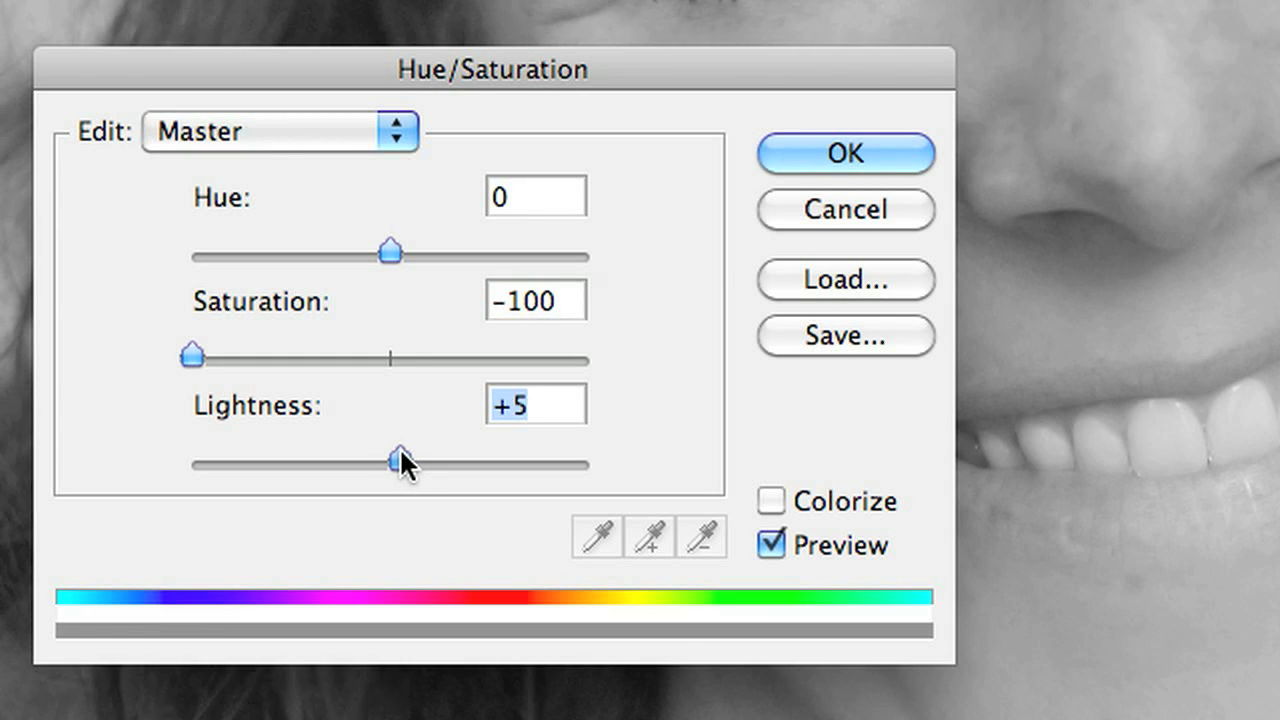
- Raise Lightness to about +13 and apply the adjustment
drag(393, 461, 415, 461)
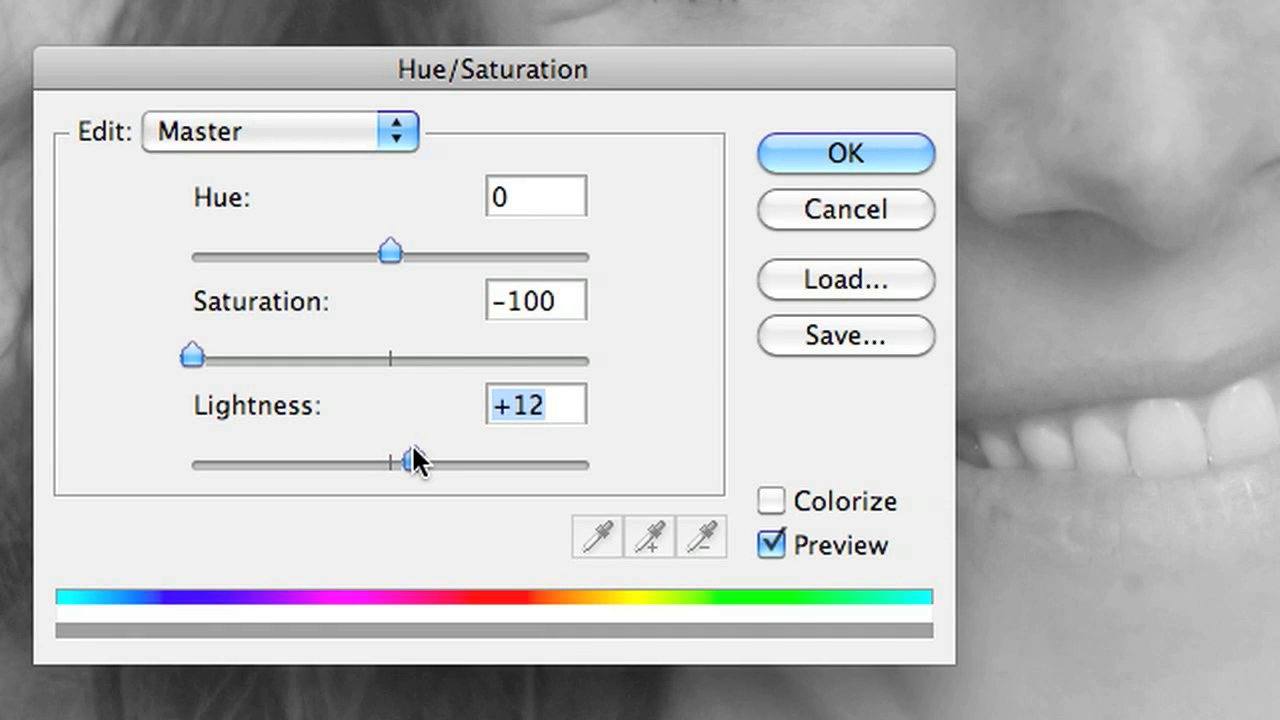
drag(418, 460, 412, 460)
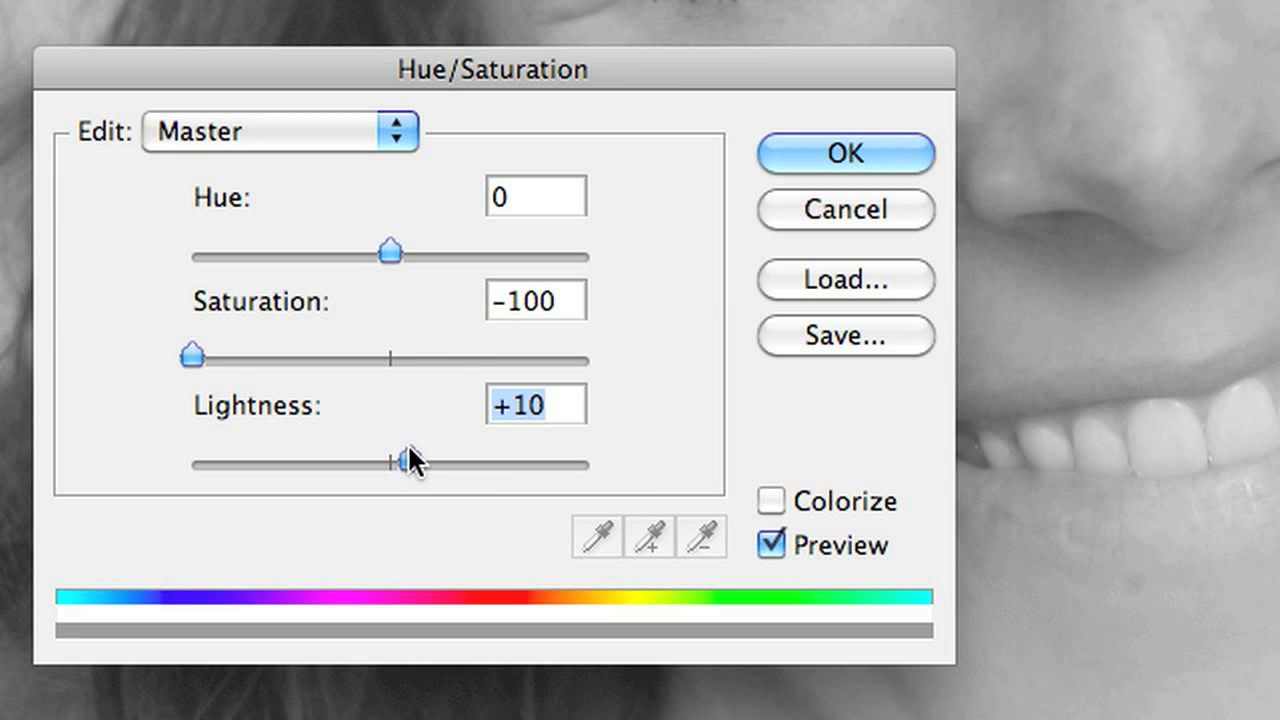
drag(382, 462, 390, 462)
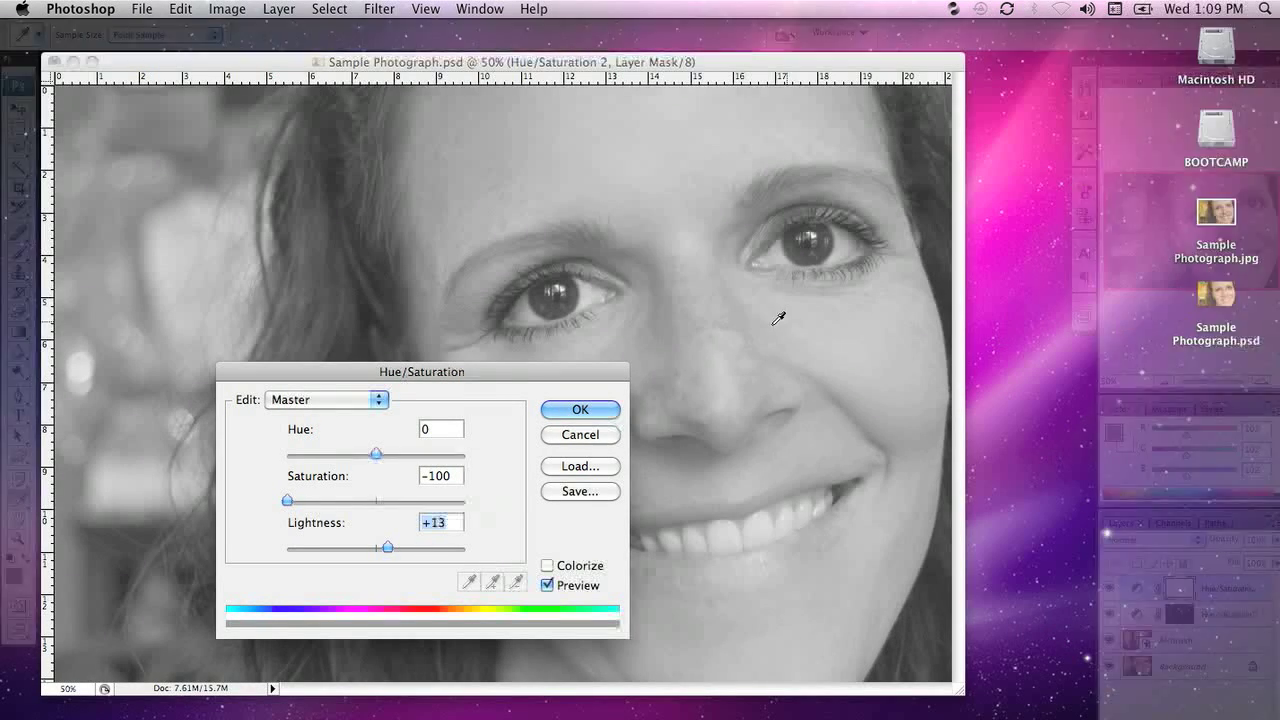
click(580, 409)
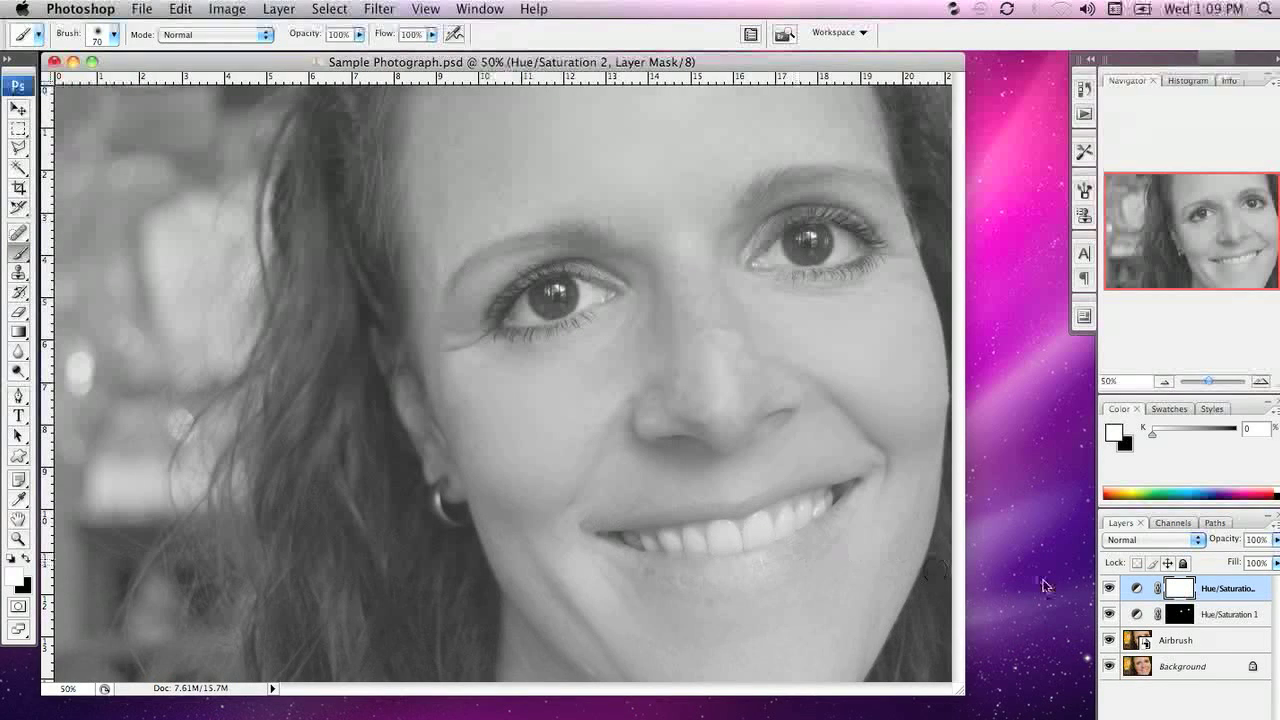
- Select the Hue/Saturation 2 layer mask thumbnail
click(1178, 588)
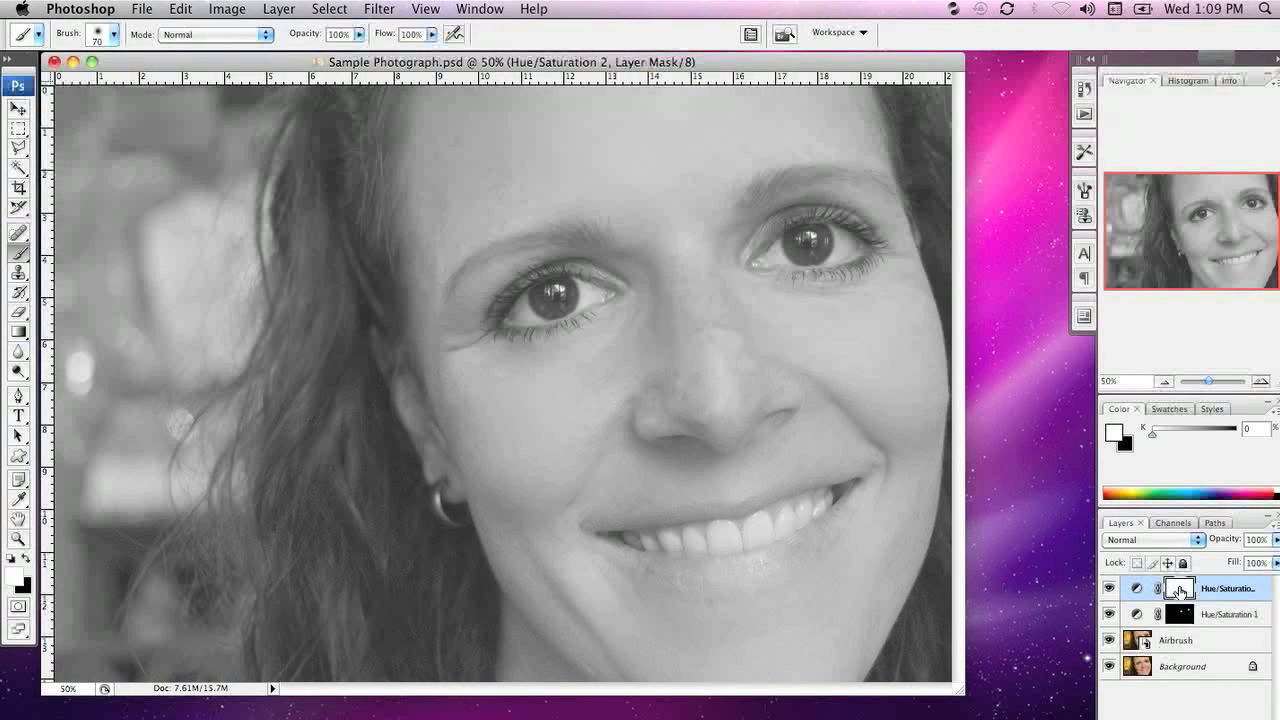
mouse_move(1180, 587)
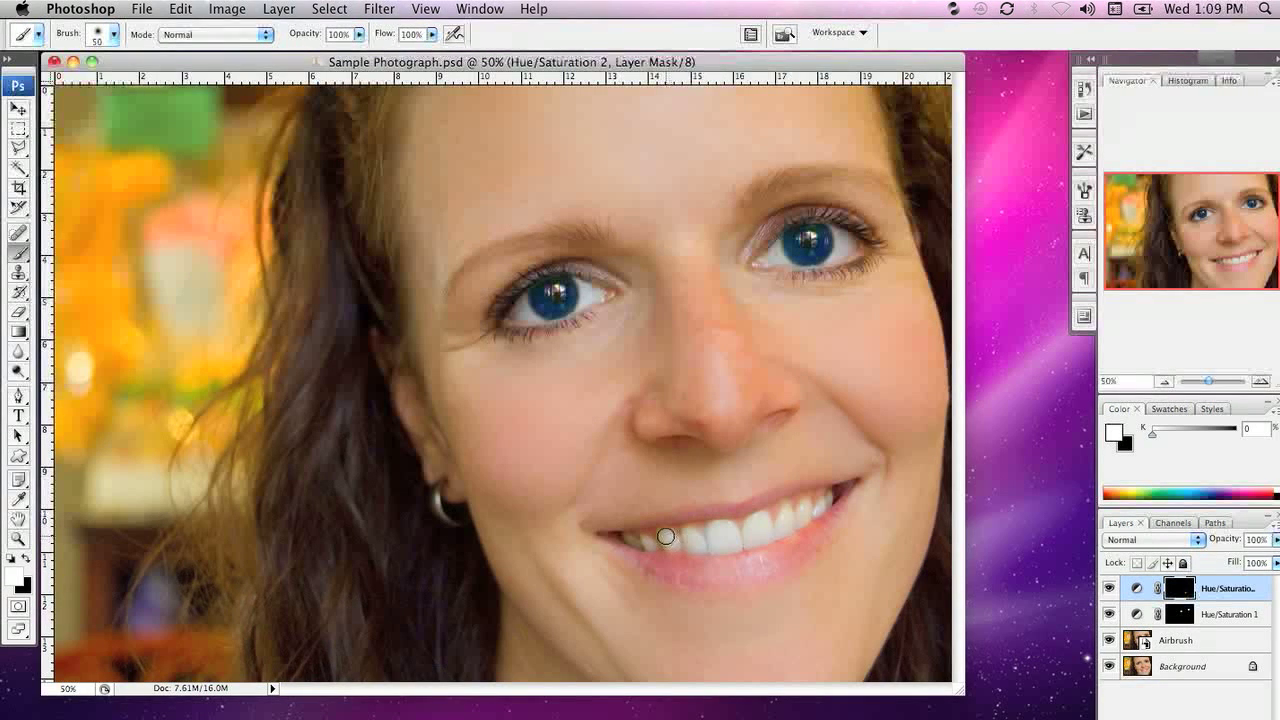
mouse_move(705, 538)
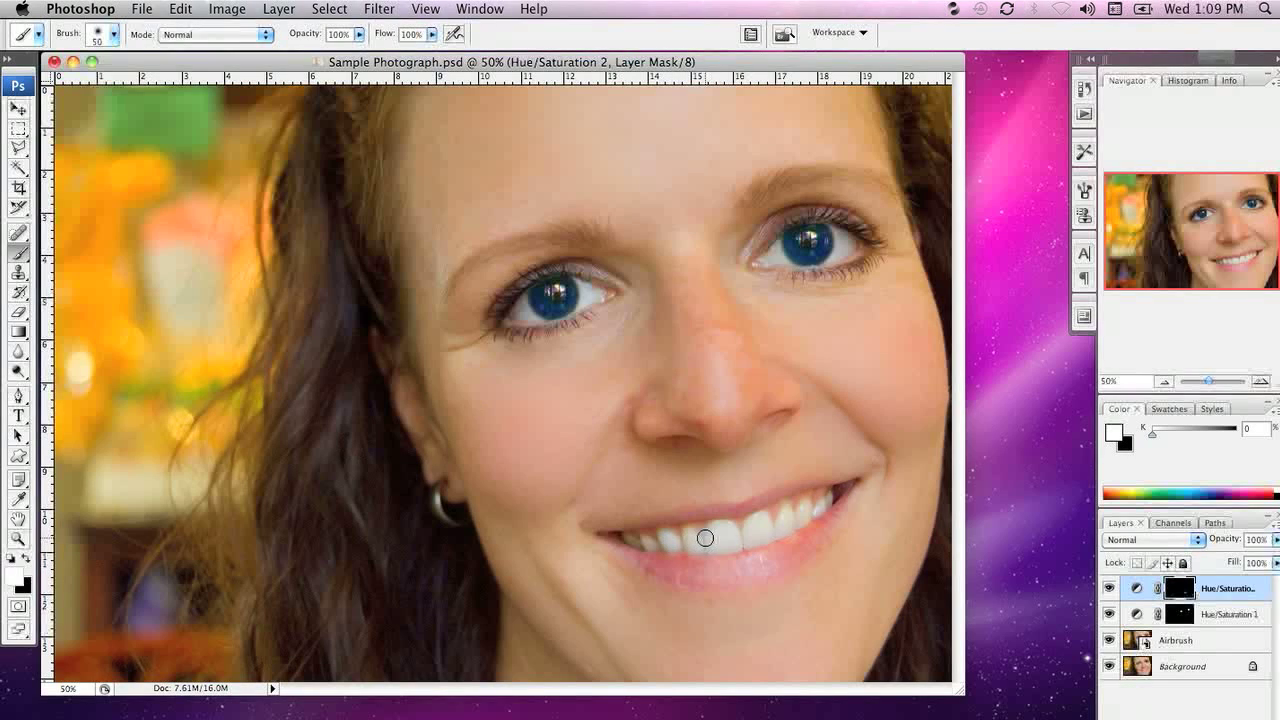
mouse_move(713, 539)
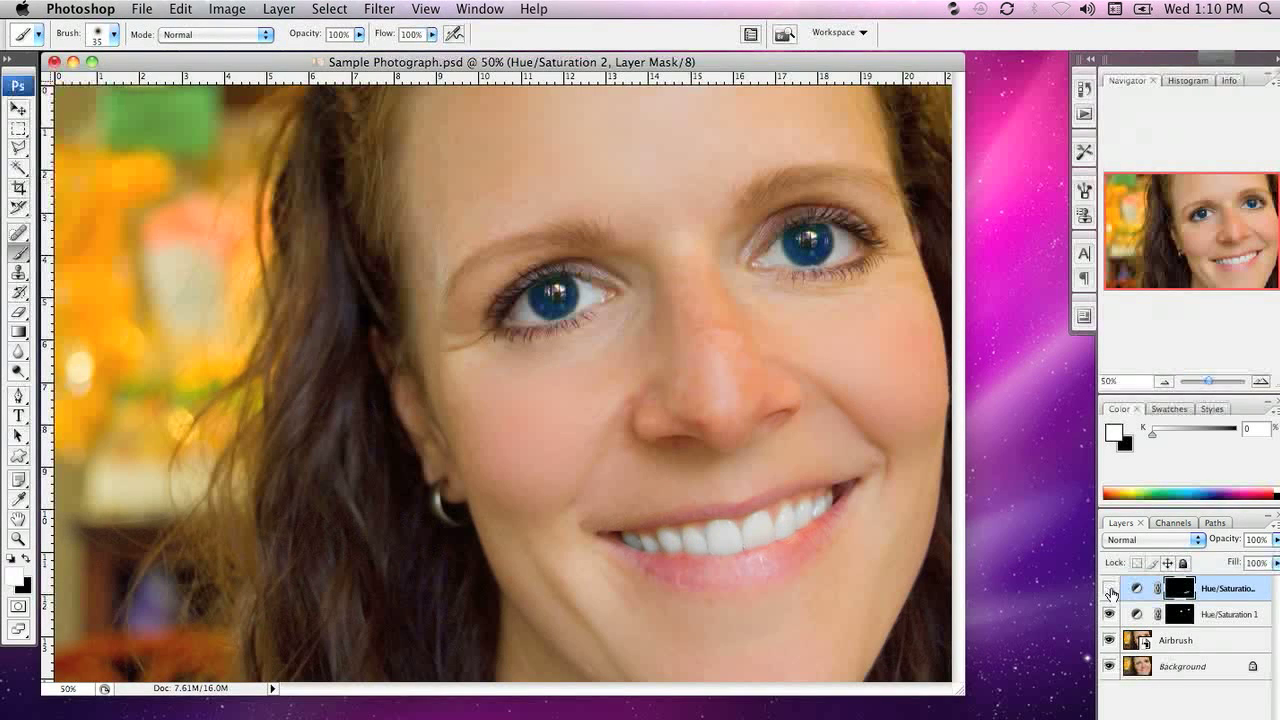
- Toggle the teeth adjustment layer's visibility to compare before and after
click(1108, 588)
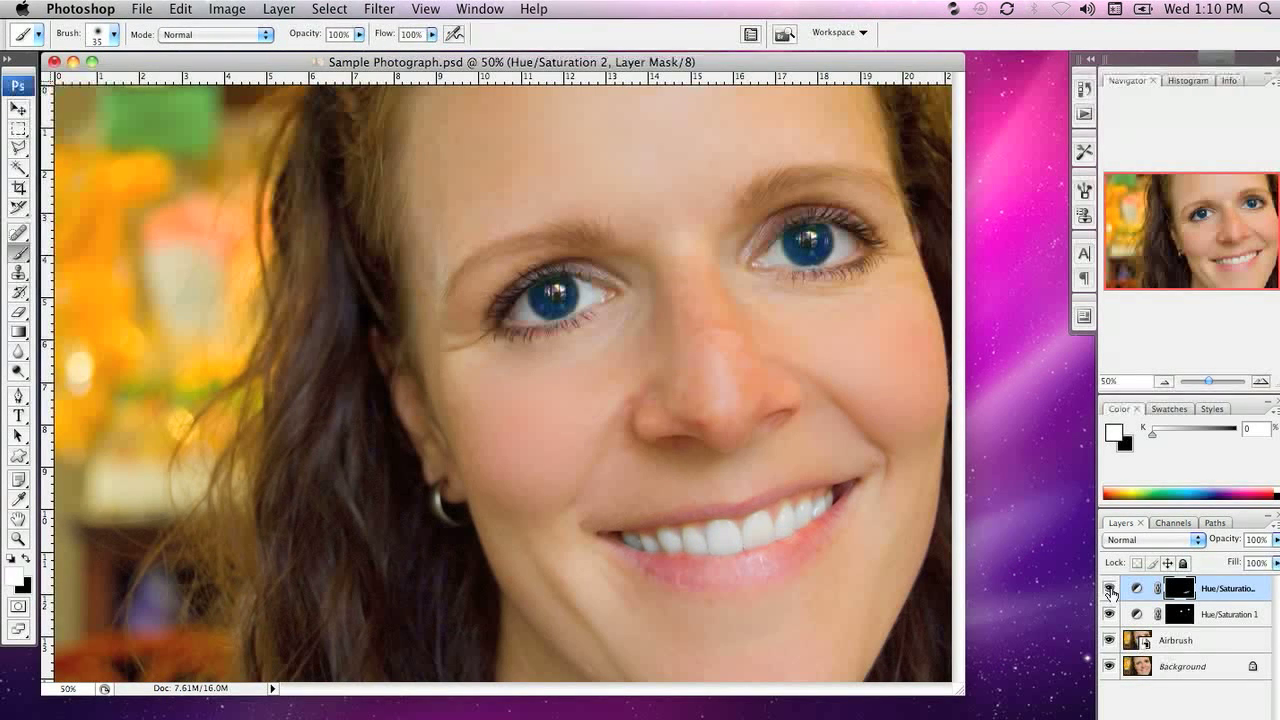